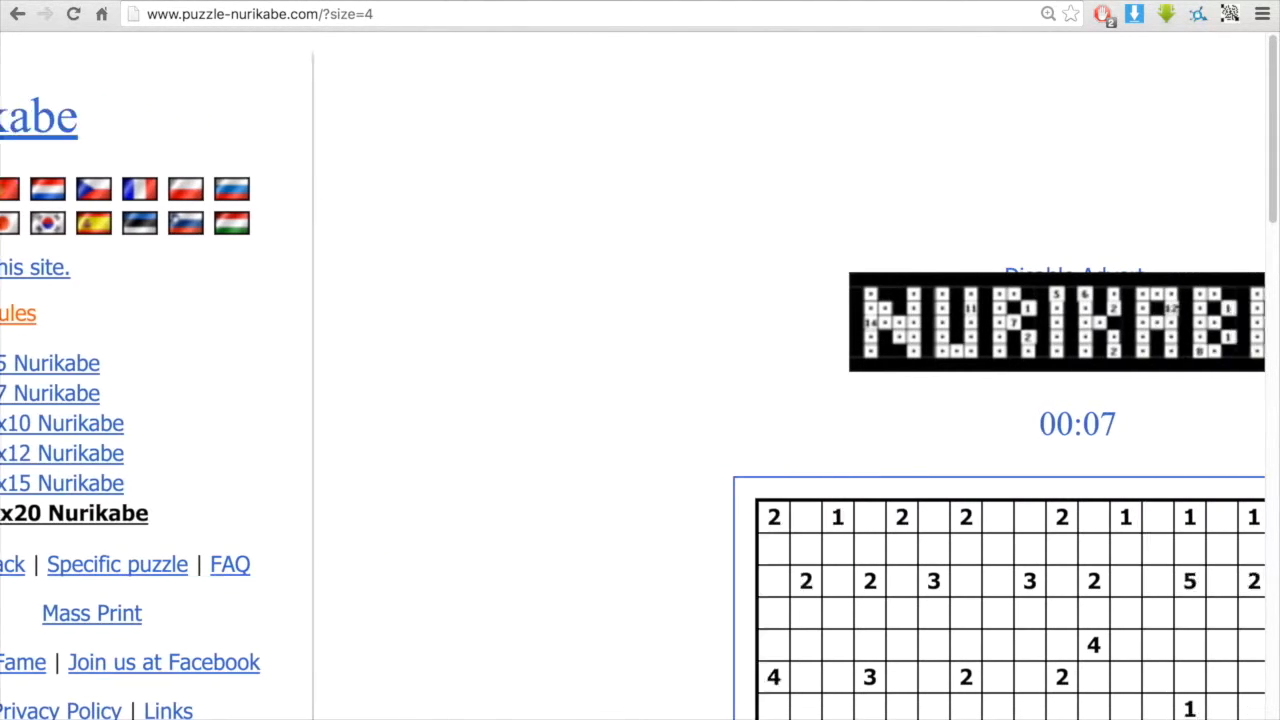
Scroll down and load a fresh 20x20 Nurikabe puzzle
scroll(down, 3)
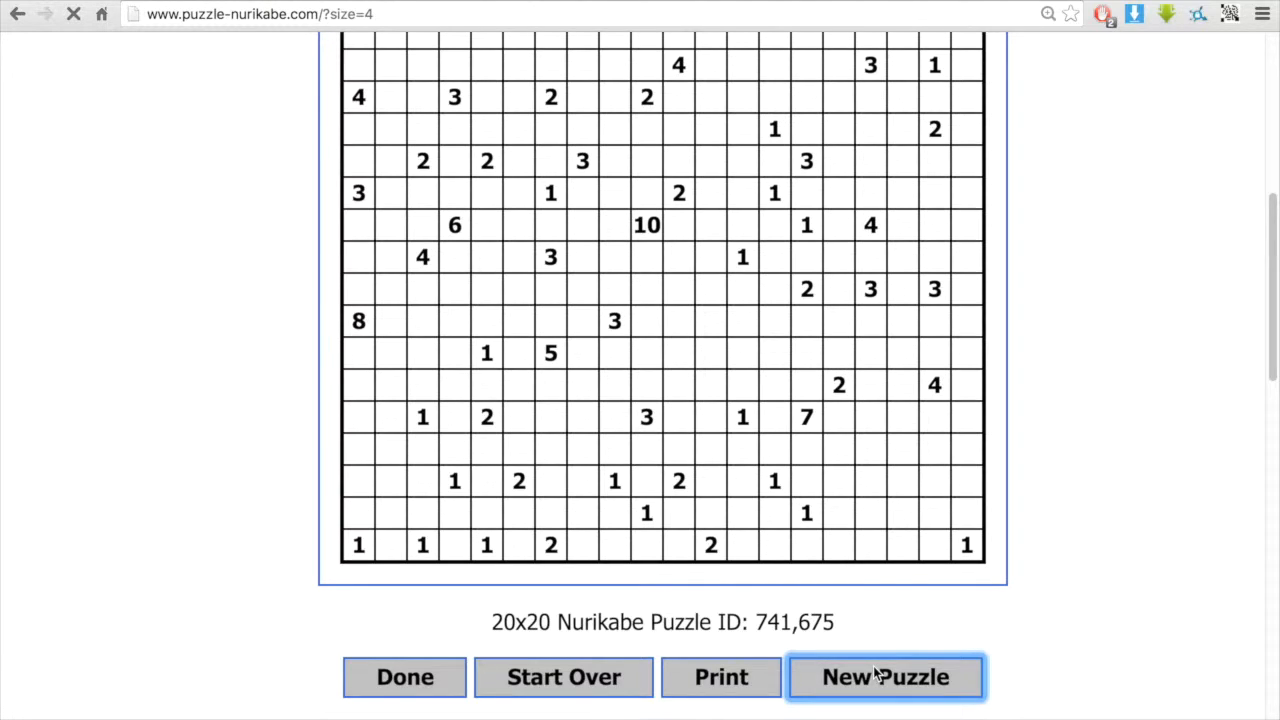
click(885, 677)
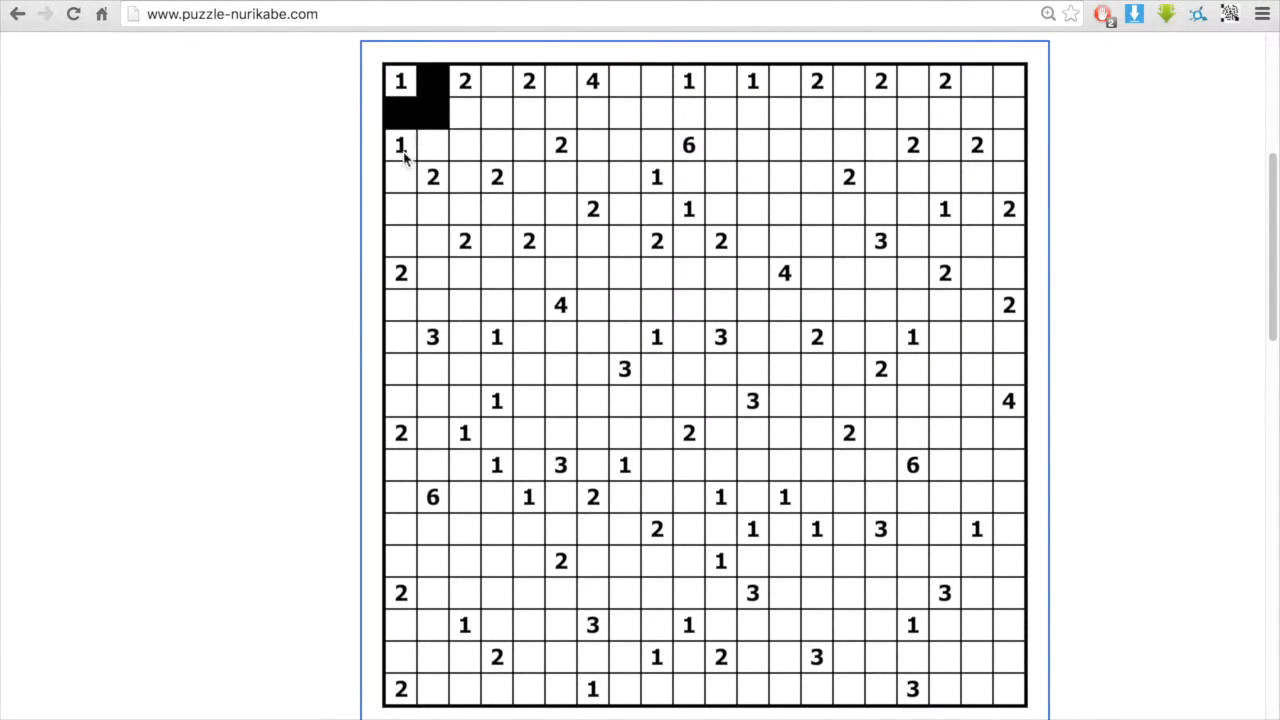
Shade walls beside the 1 and 4 clues and dot the cell under the 3 as island
click(432, 241)
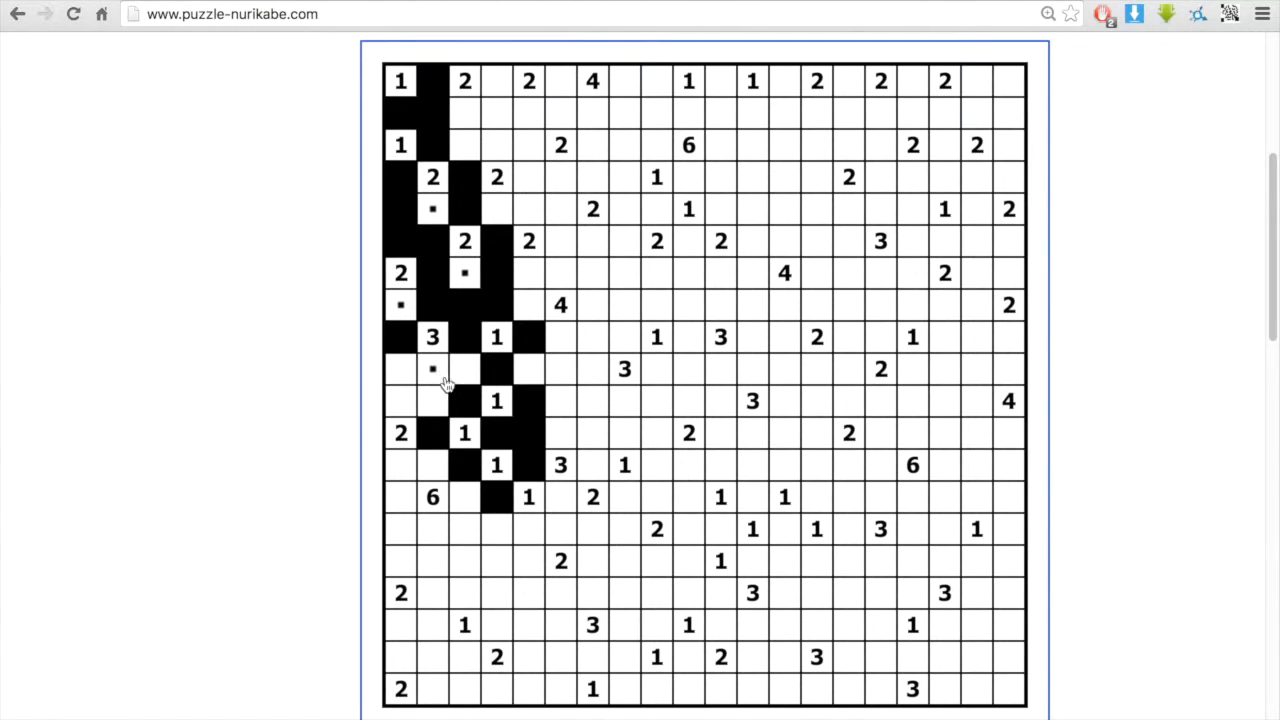
click(400, 369)
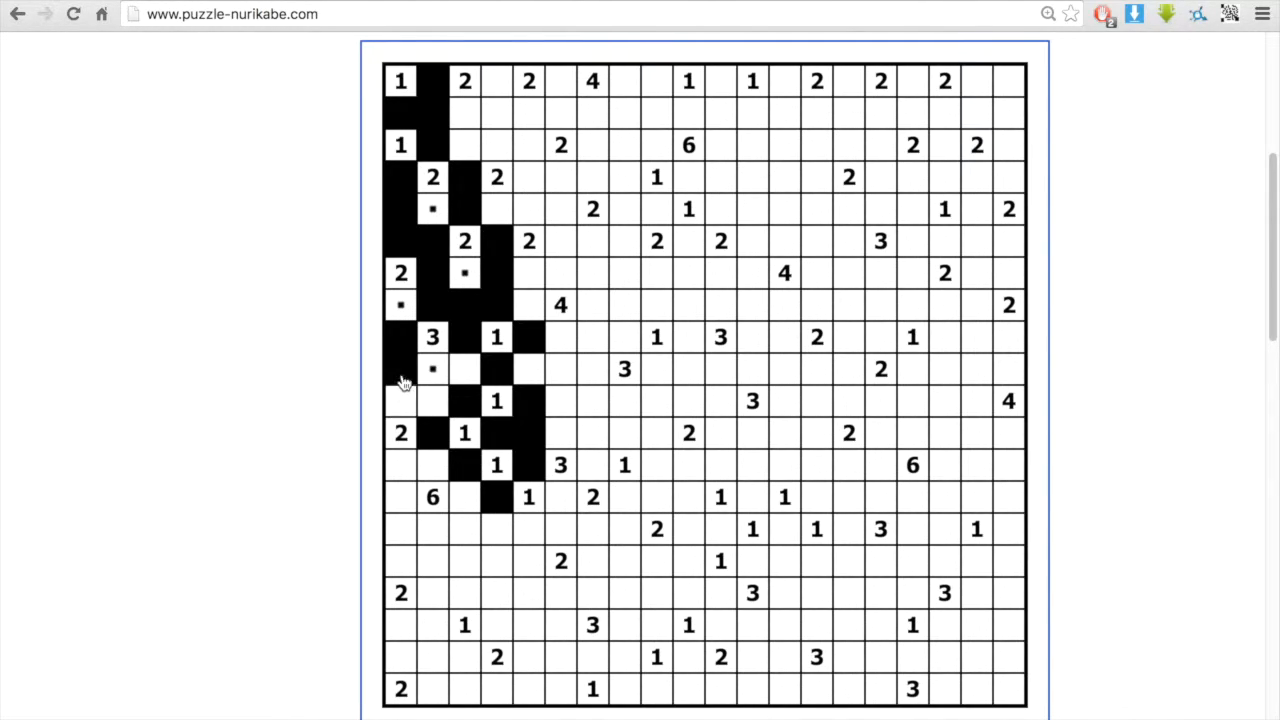
click(497, 81)
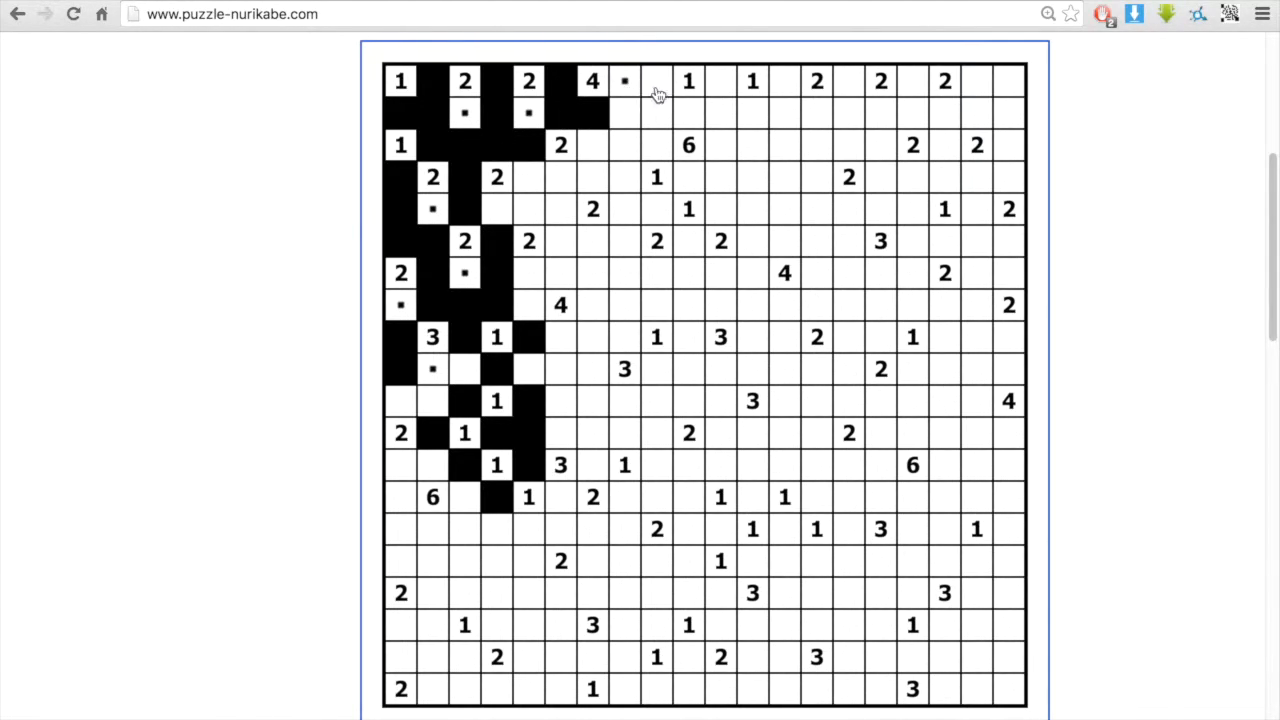
click(784, 113)
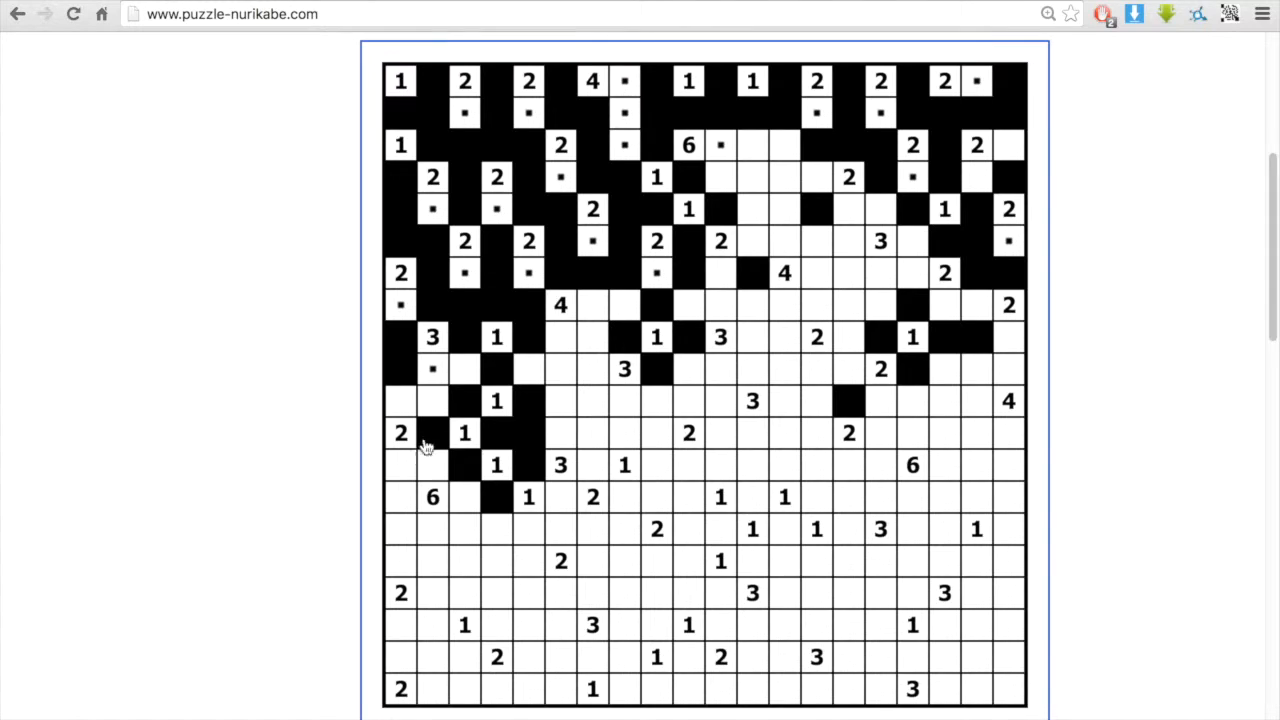
Shade walls between the 2 and 1 clues, around the lower clues, and along the bottom row
click(400, 465)
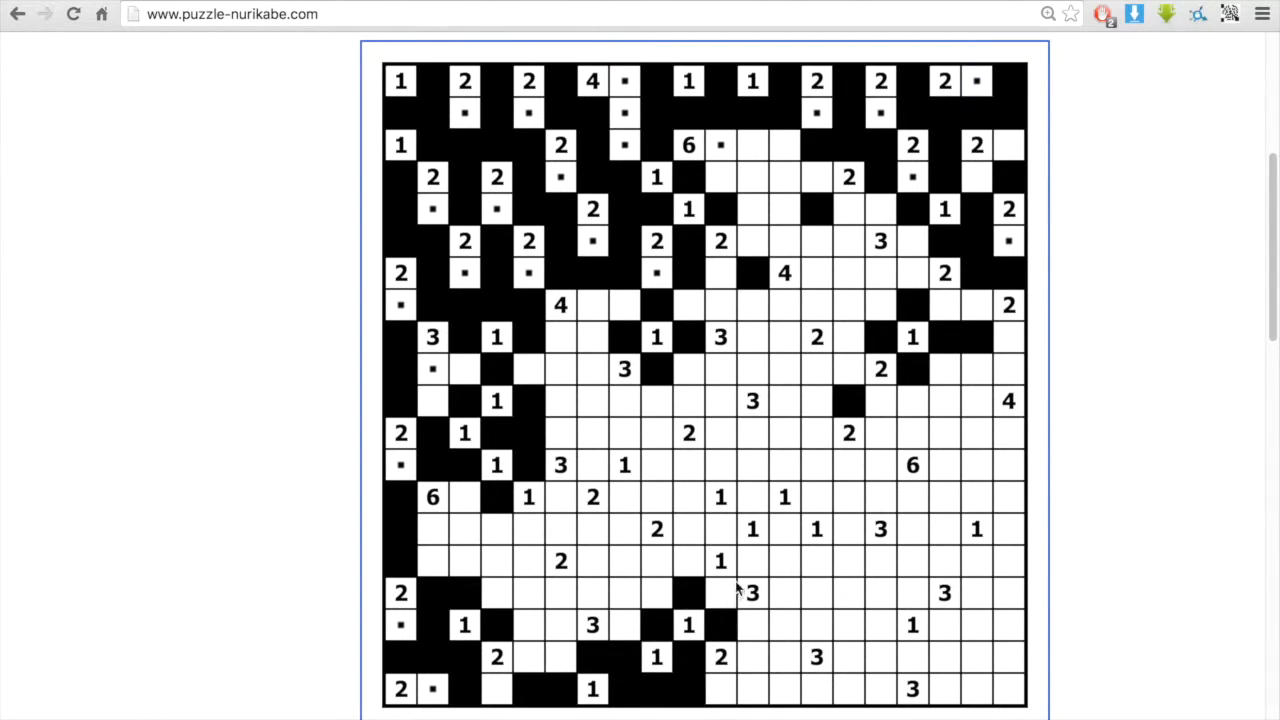
click(688, 497)
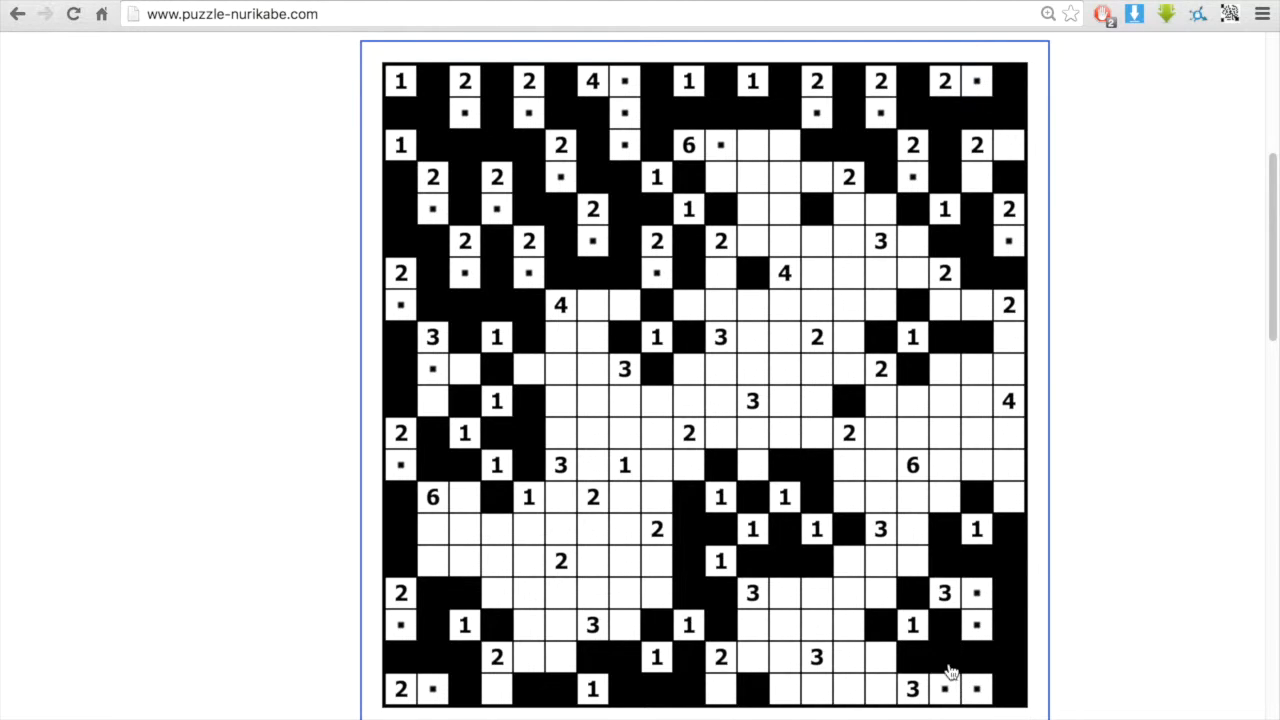
click(880, 688)
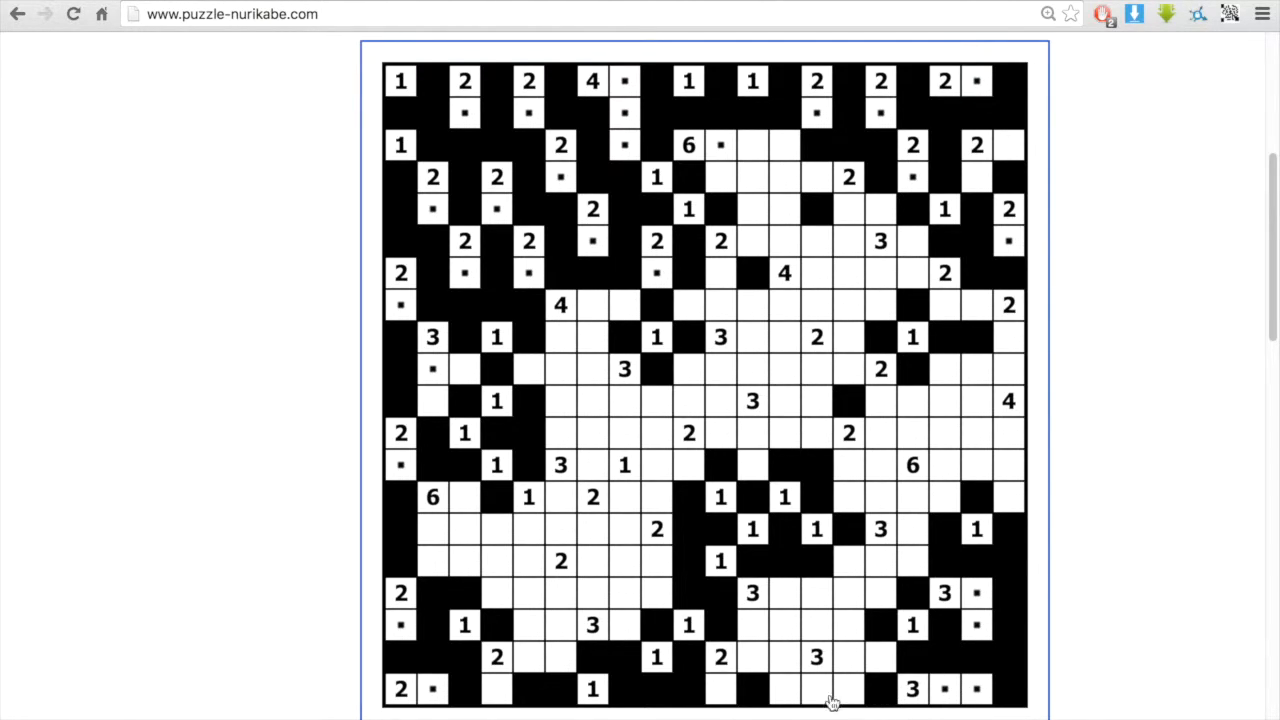
click(847, 592)
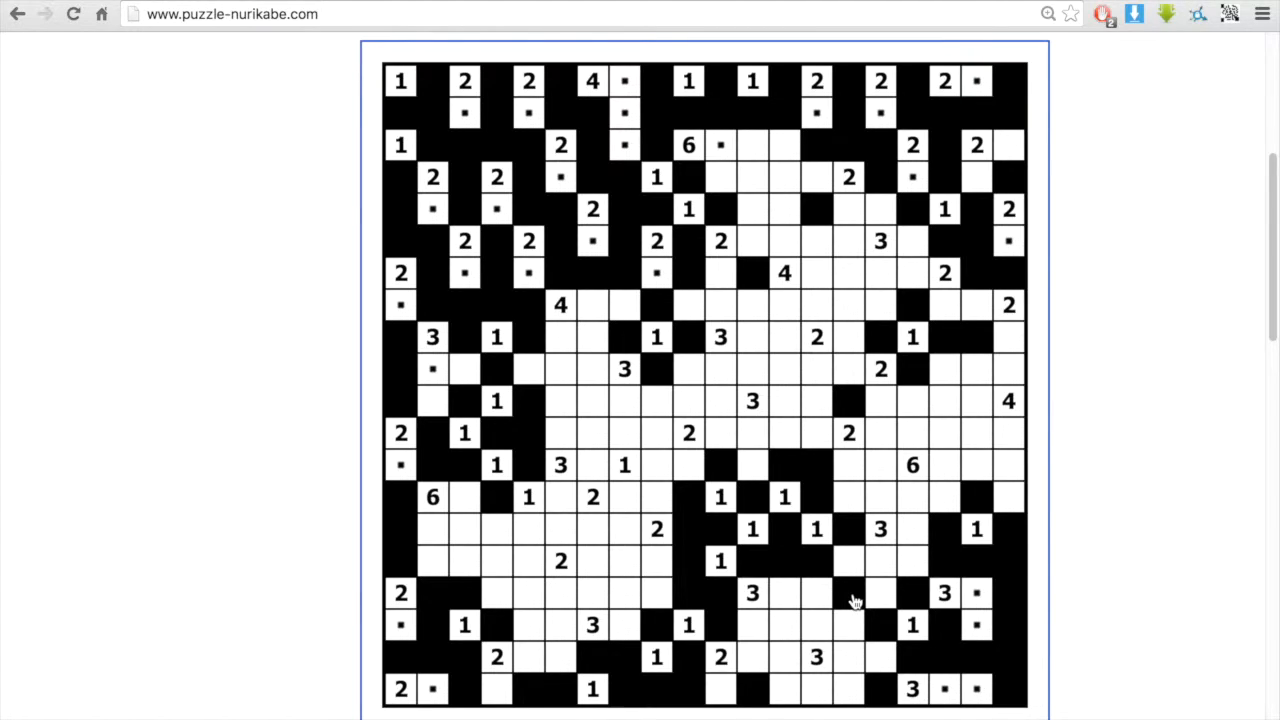
mouse_move(770, 593)
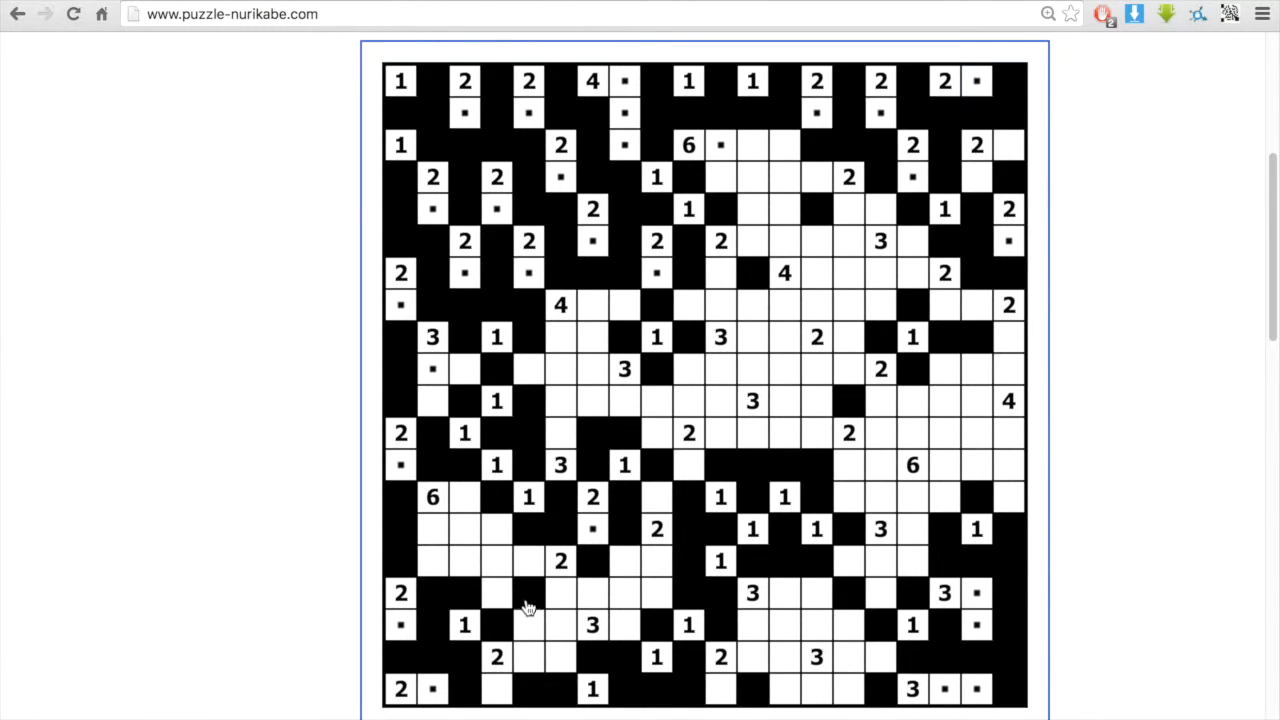
mouse_move(604, 606)
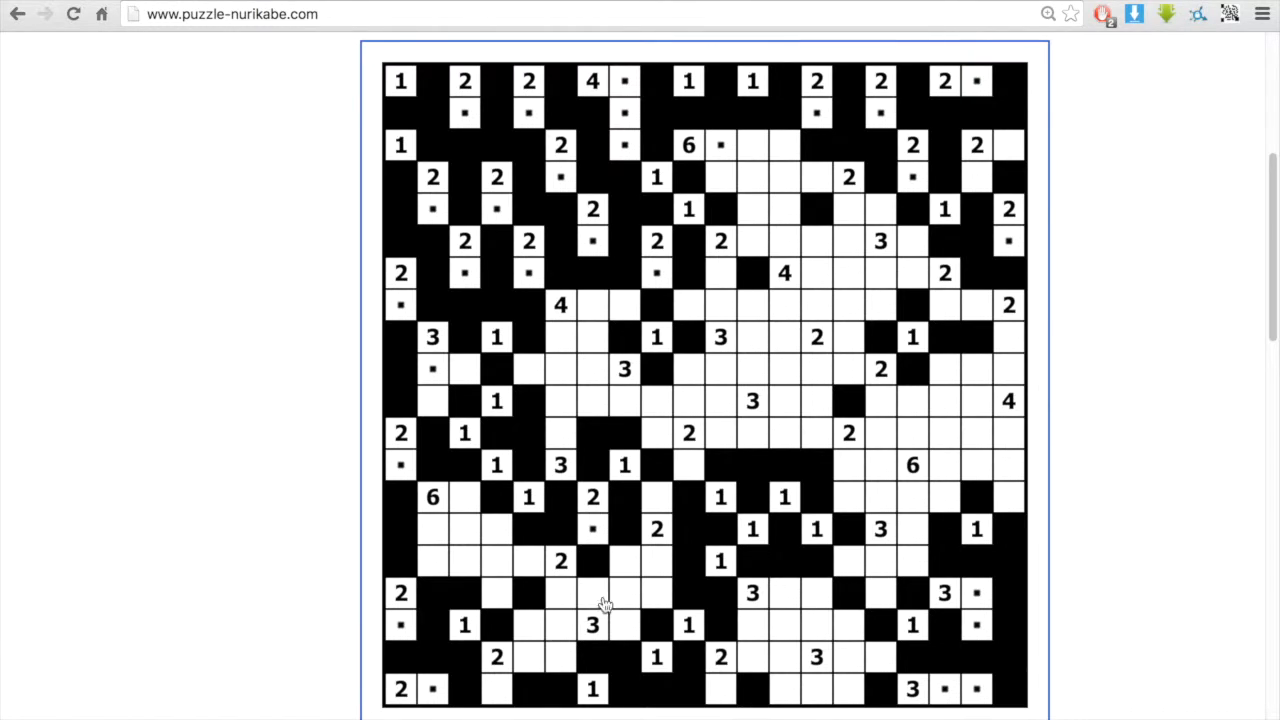
Resolve a cell near the lower-middle clues as wall or island
click(625, 560)
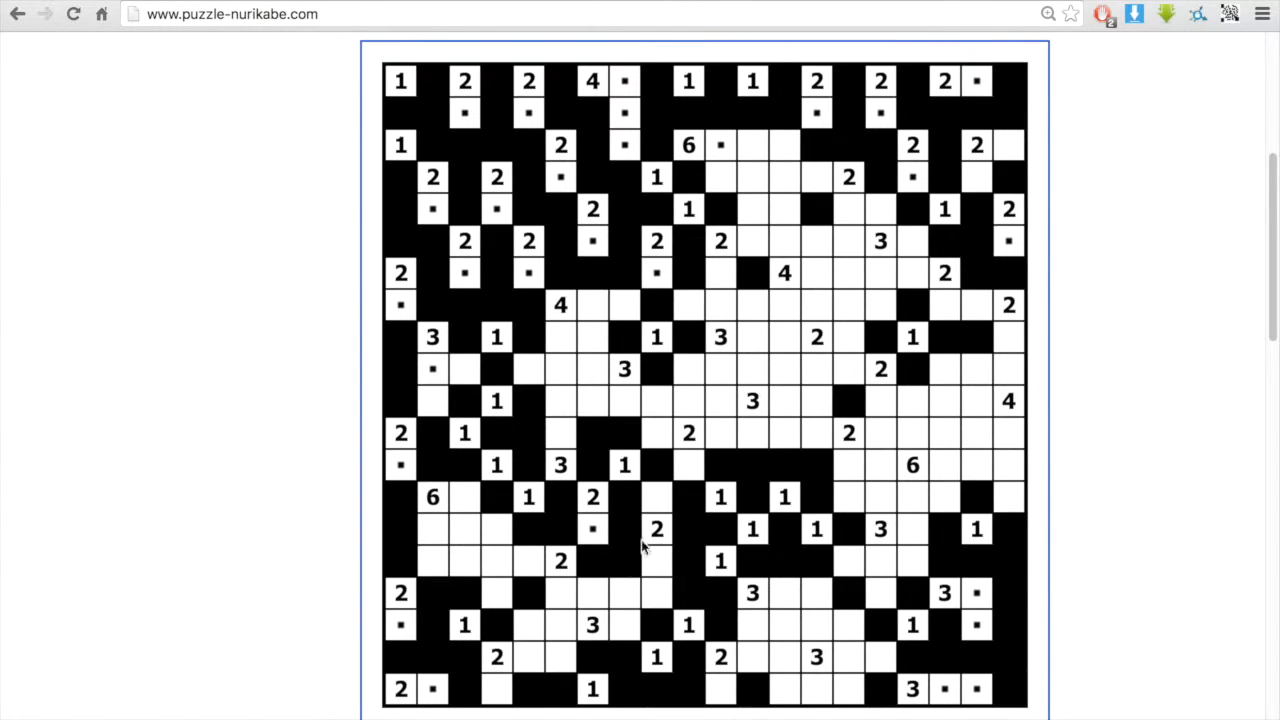
mouse_move(745, 160)
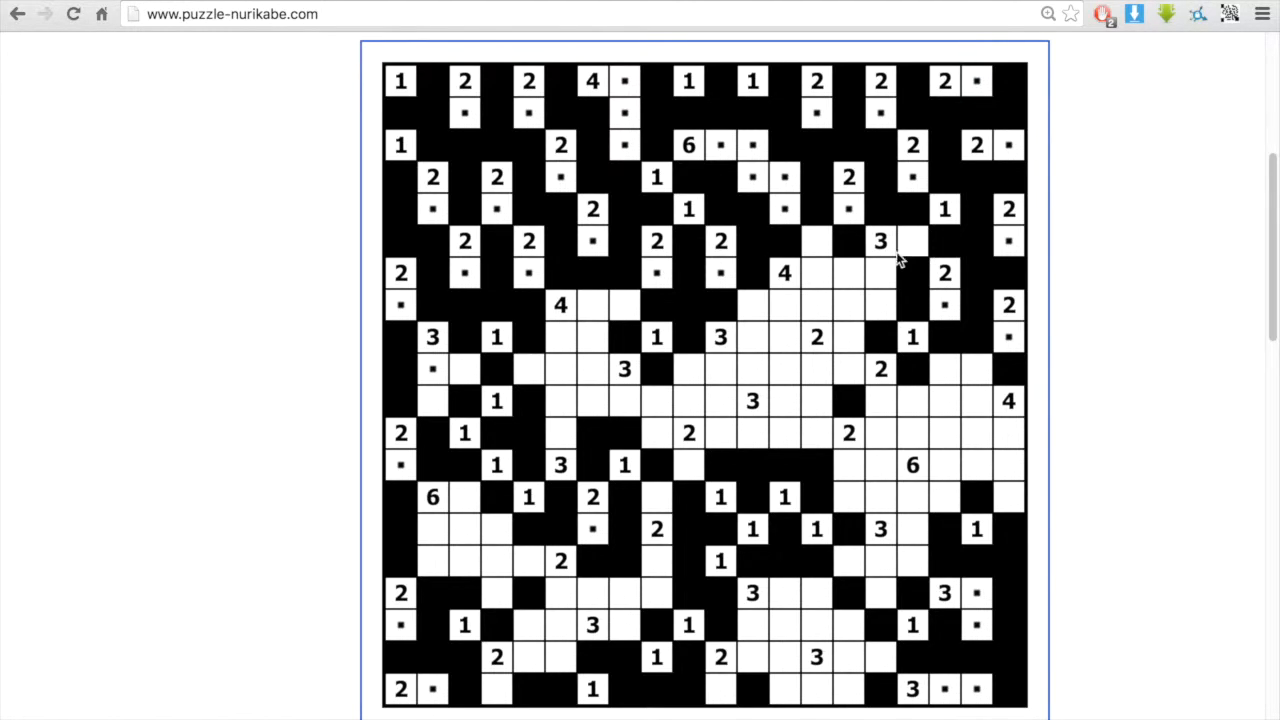
mouse_move(860, 310)
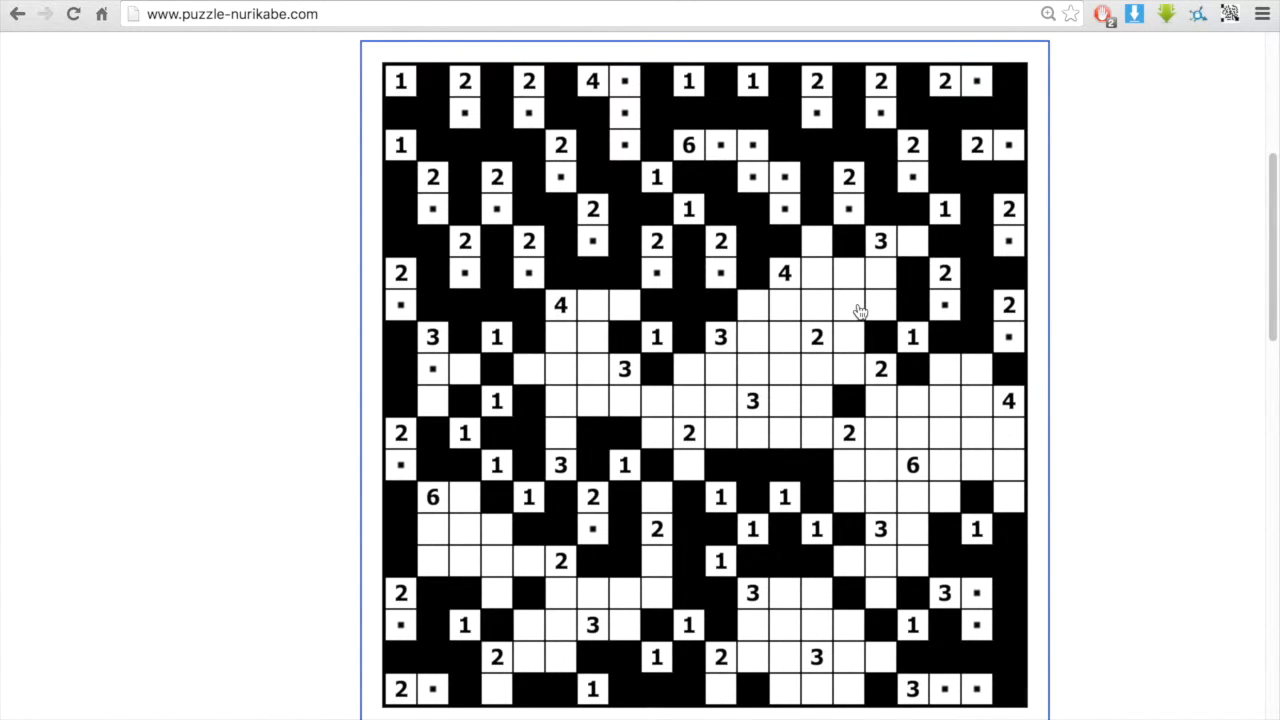
mouse_move(853, 307)
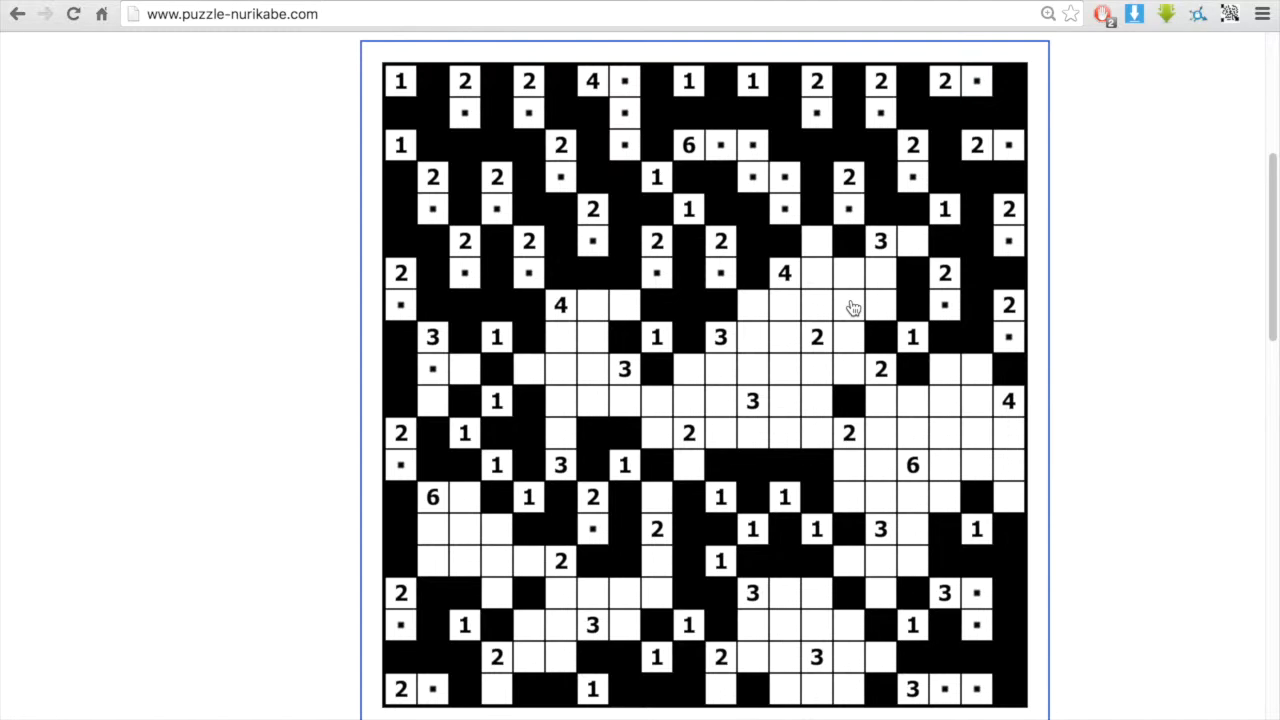
mouse_move(873, 312)
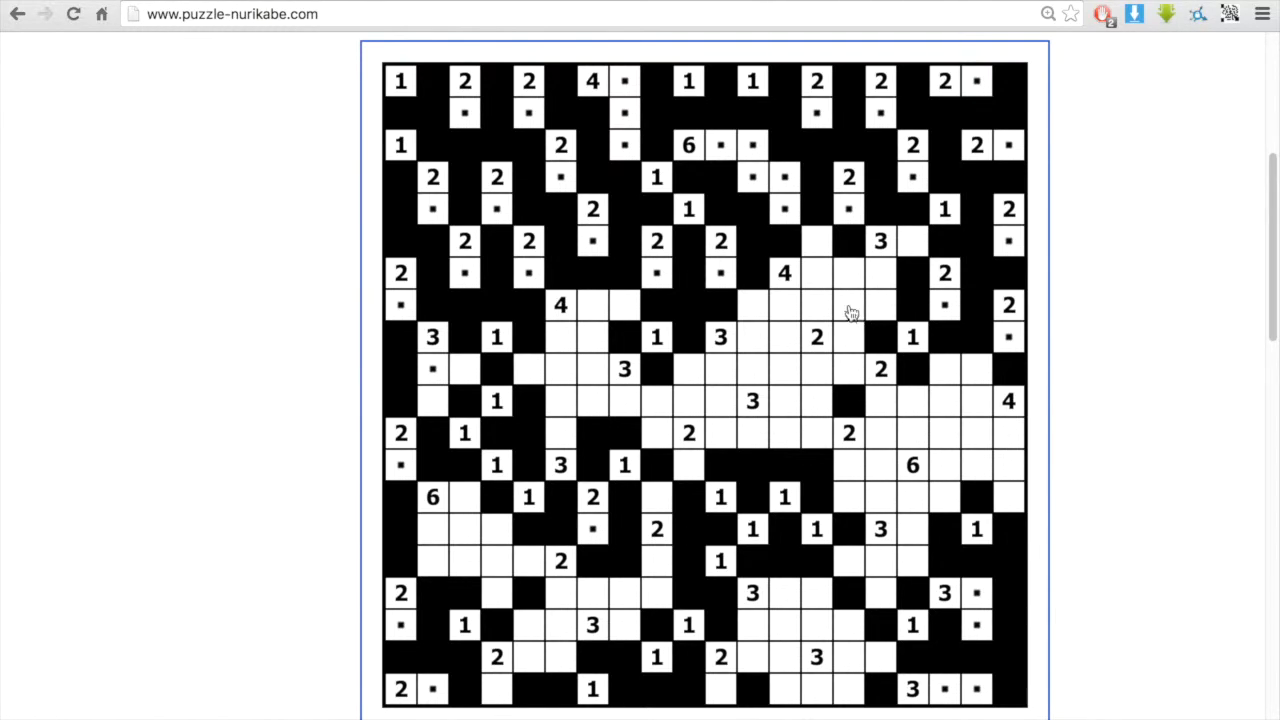
mouse_move(866, 313)
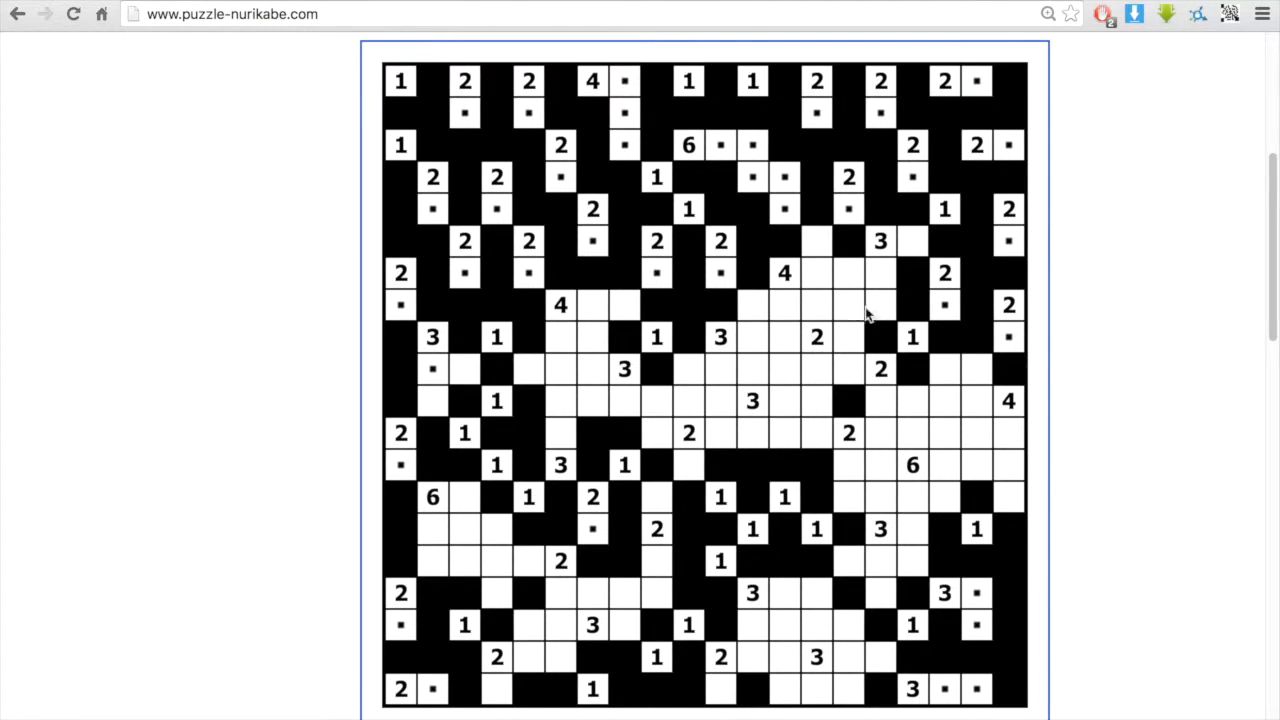
mouse_move(860, 310)
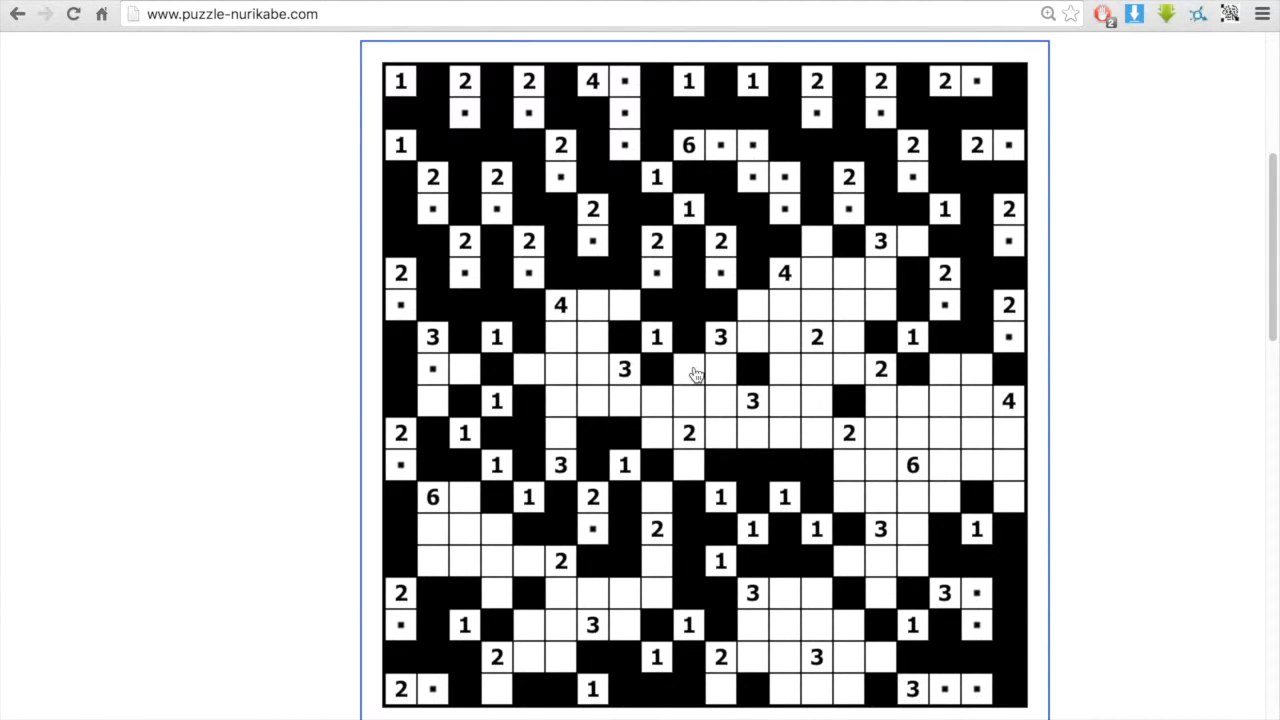
mouse_move(678, 602)
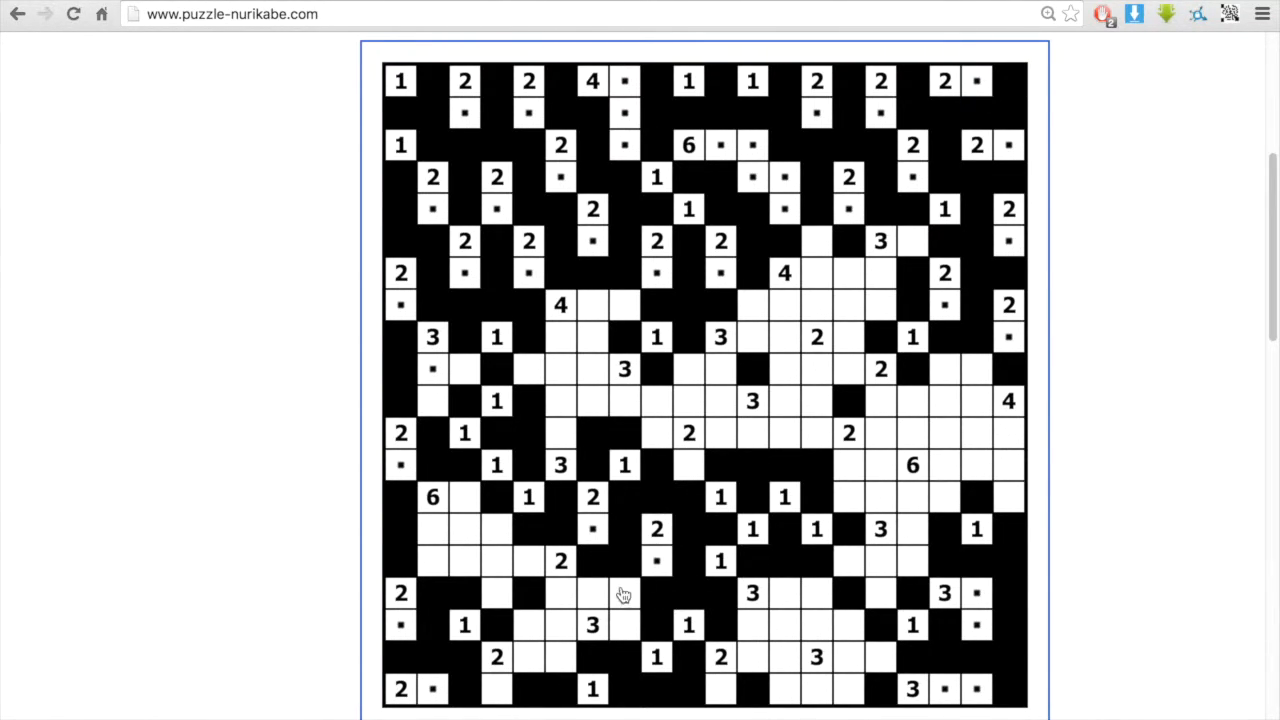
mouse_move(565, 668)
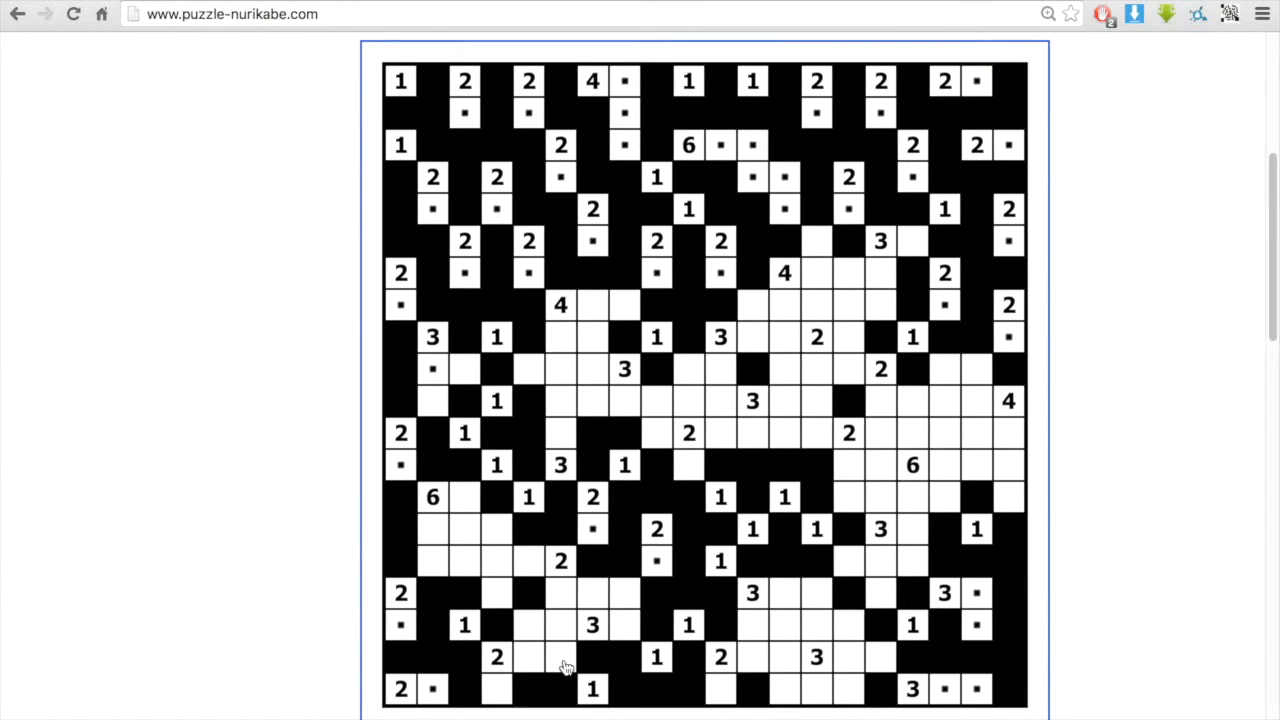
mouse_move(620, 635)
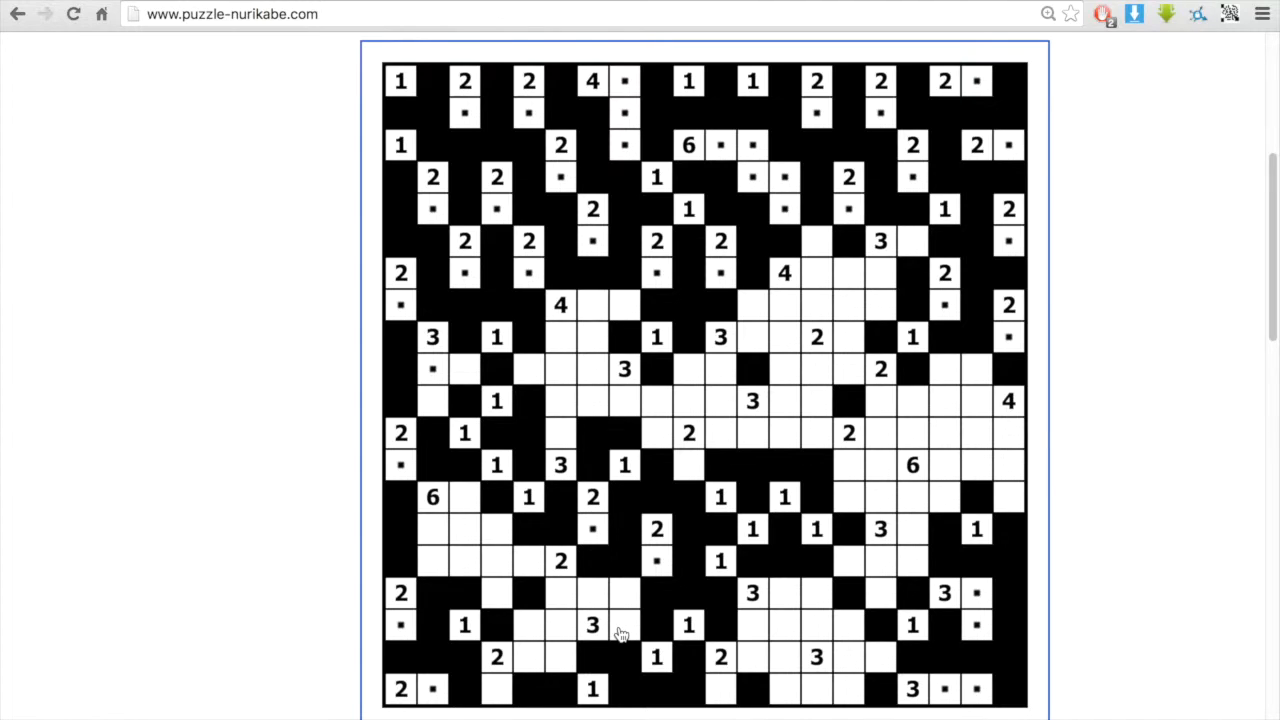
mouse_move(625, 615)
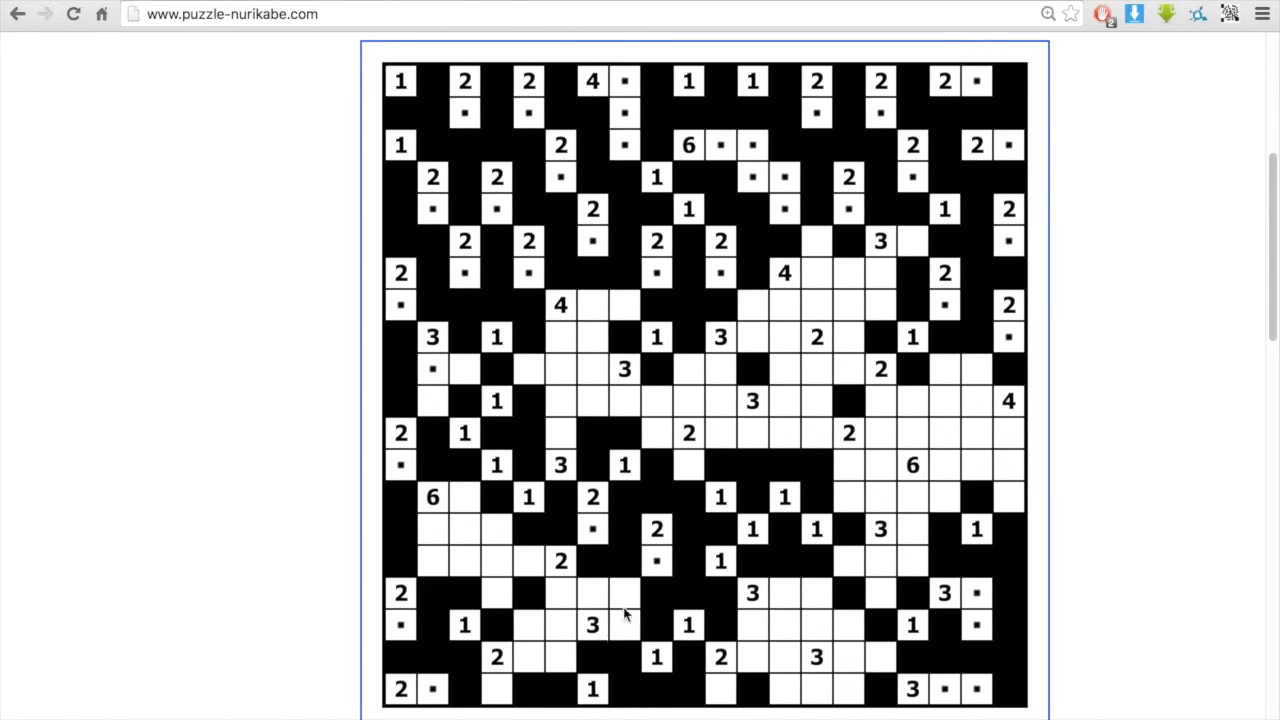
mouse_move(565, 635)
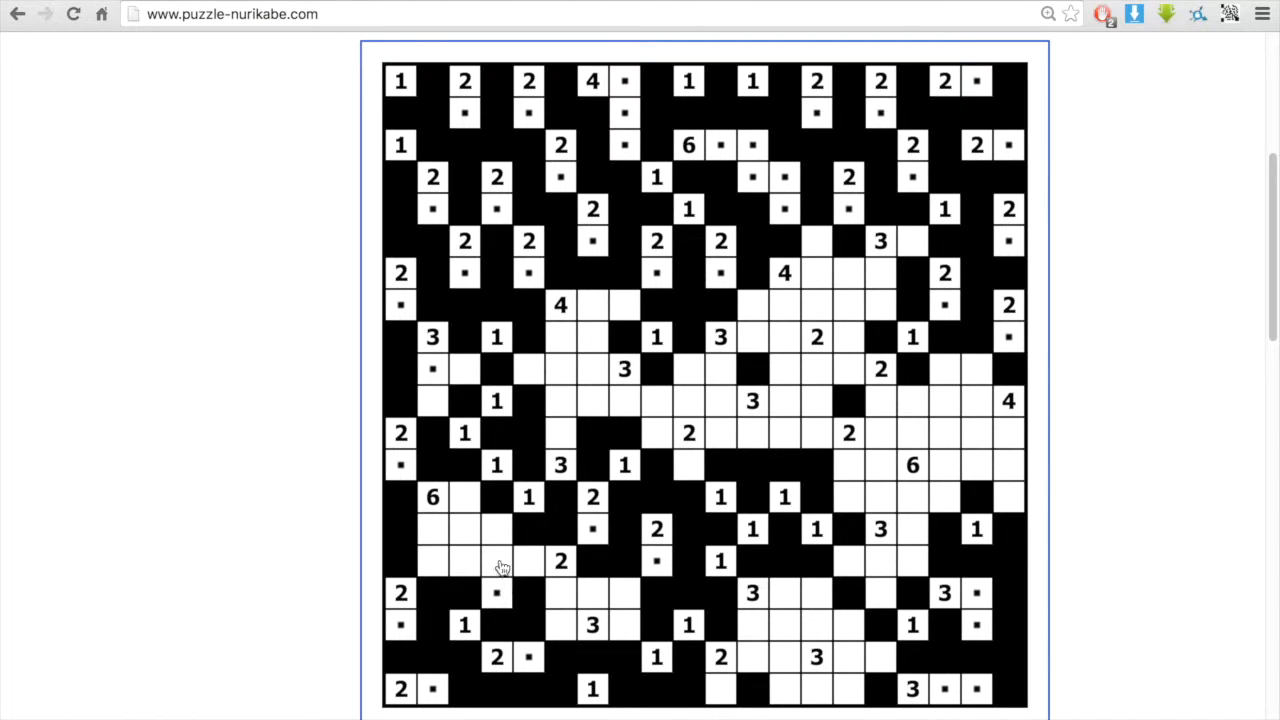
mouse_move(488, 555)
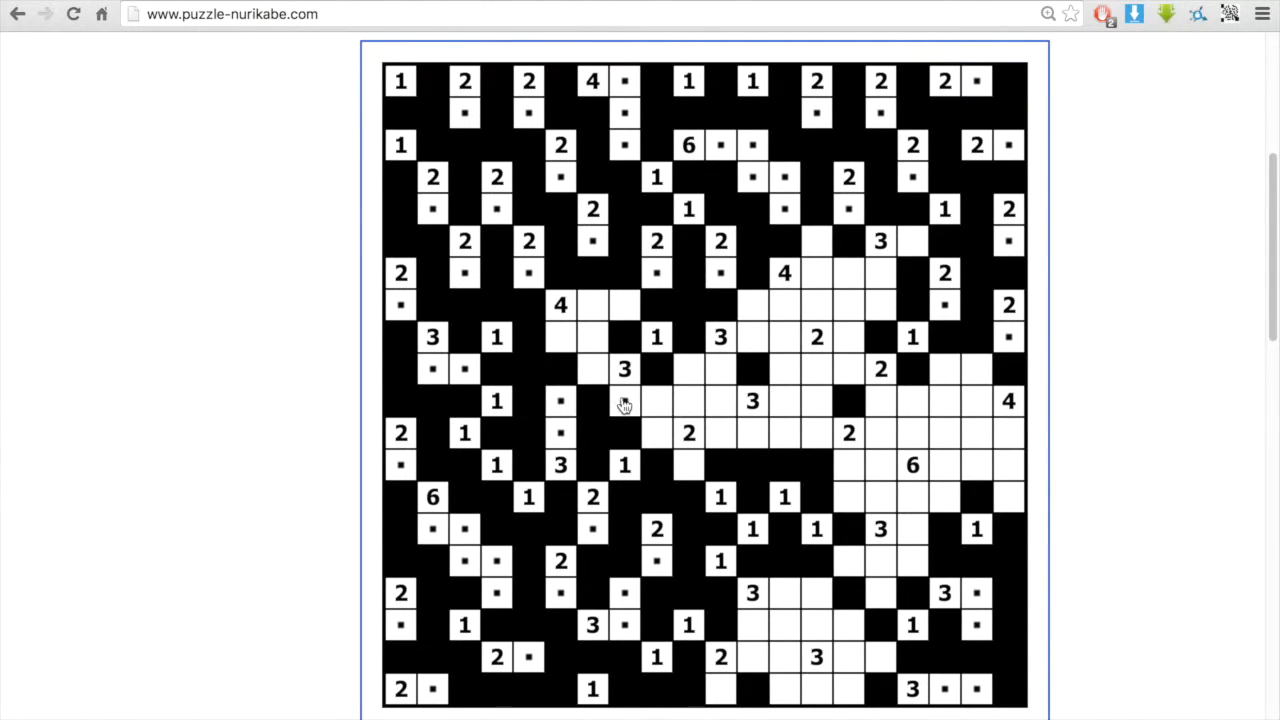
mouse_move(560, 345)
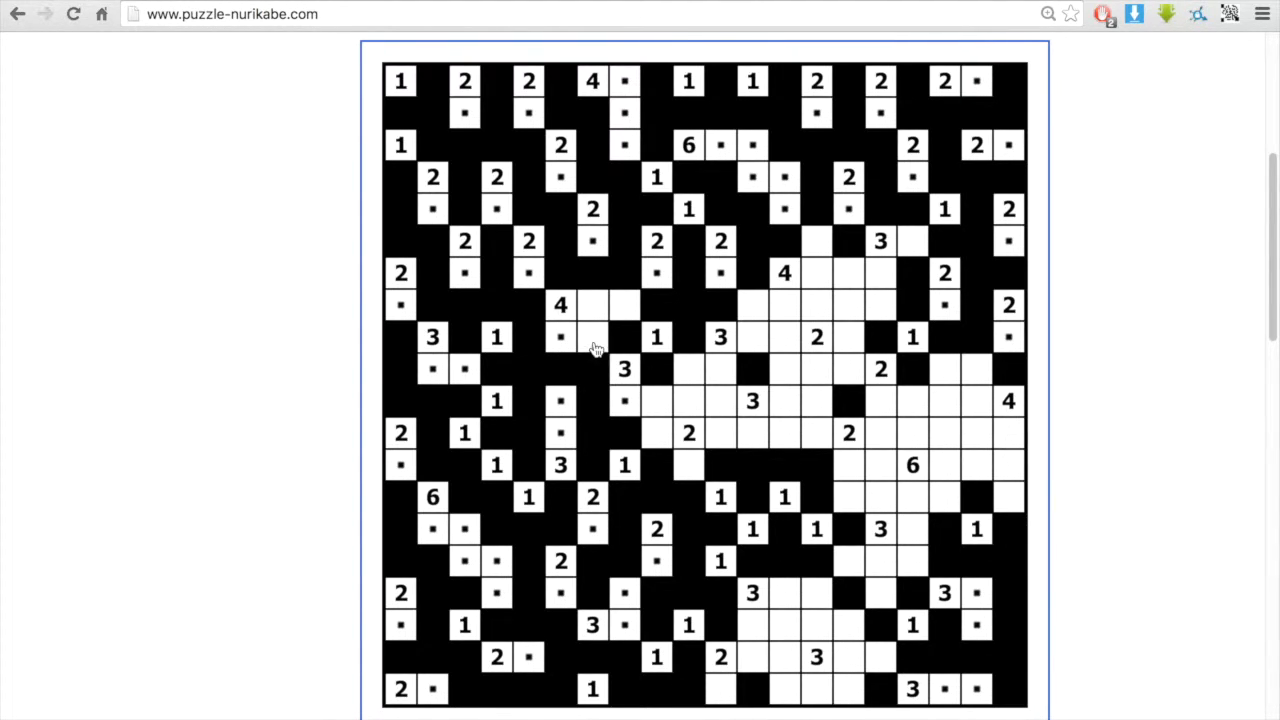
Dot island cells for the right-side 4 and bottom 3 clues, shading a bottom-row wall
click(624, 305)
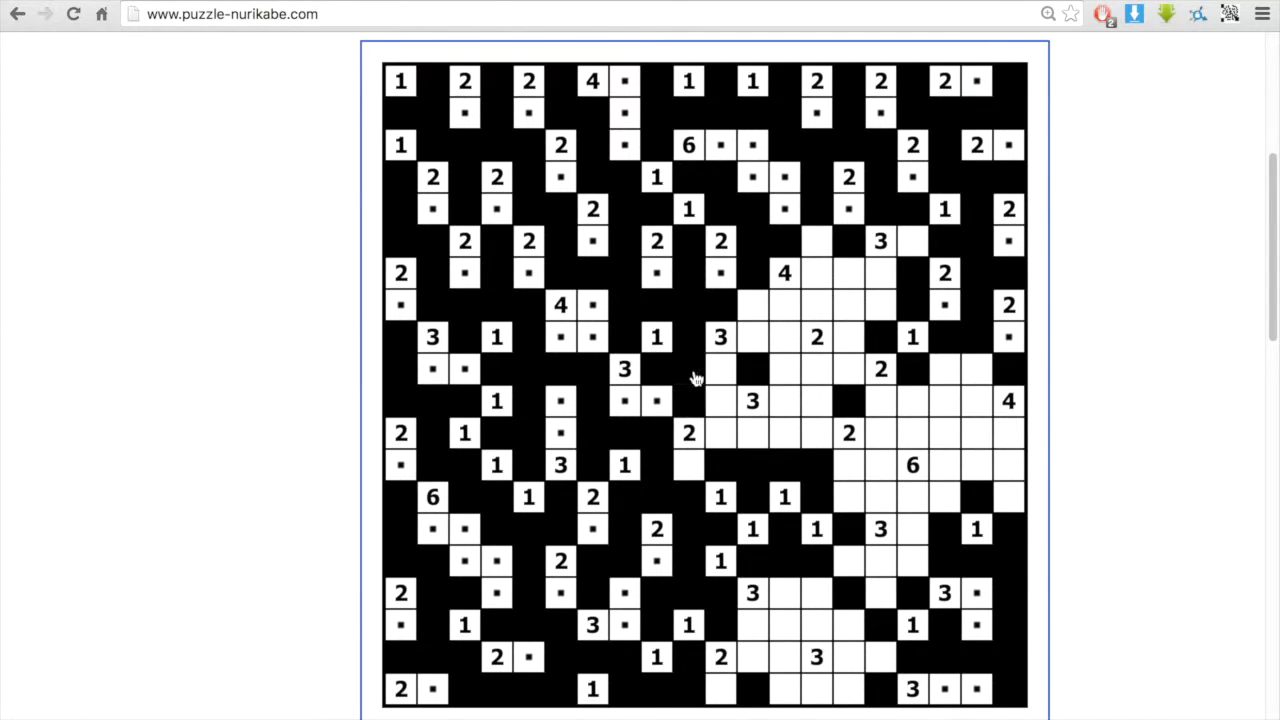
mouse_move(758, 331)
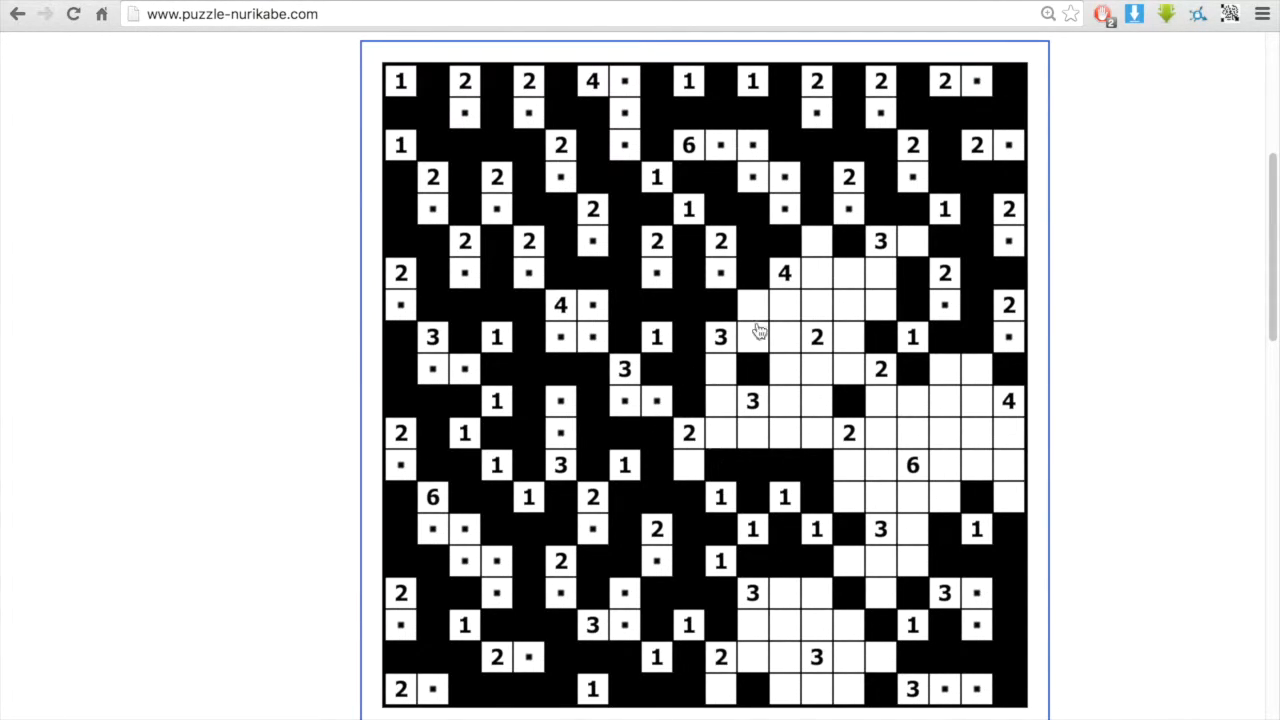
mouse_move(985, 320)
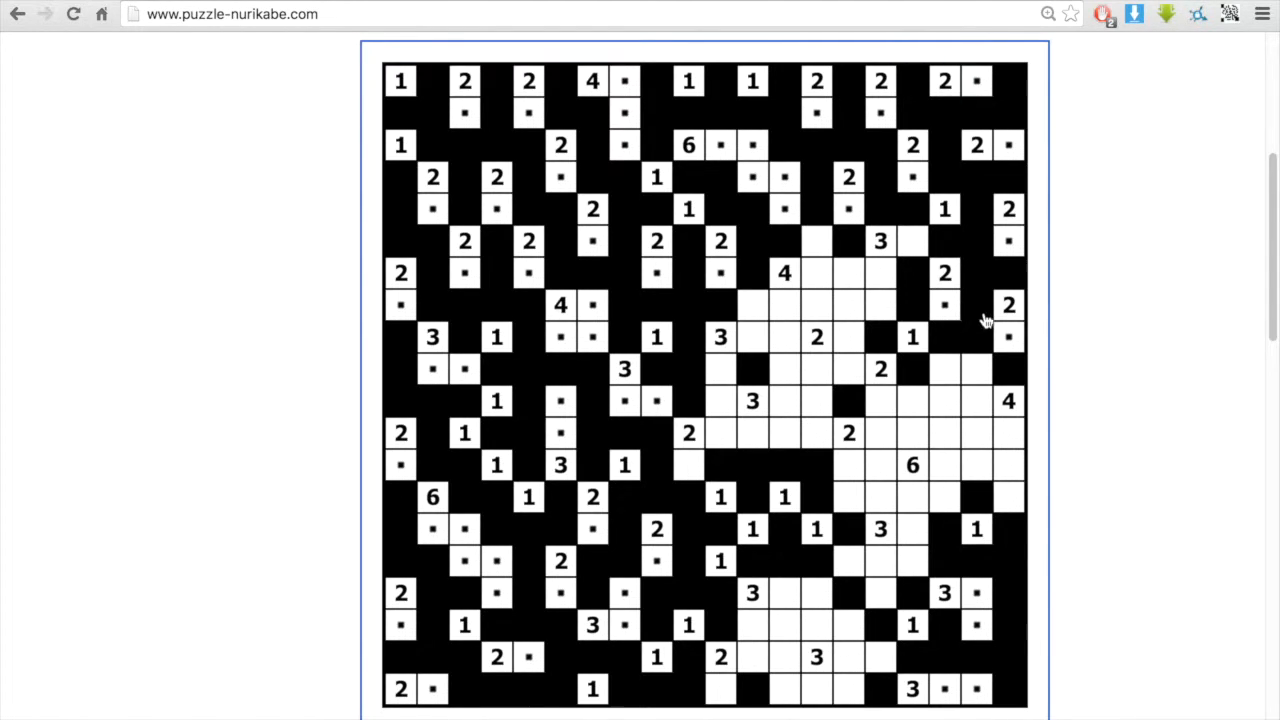
click(945, 368)
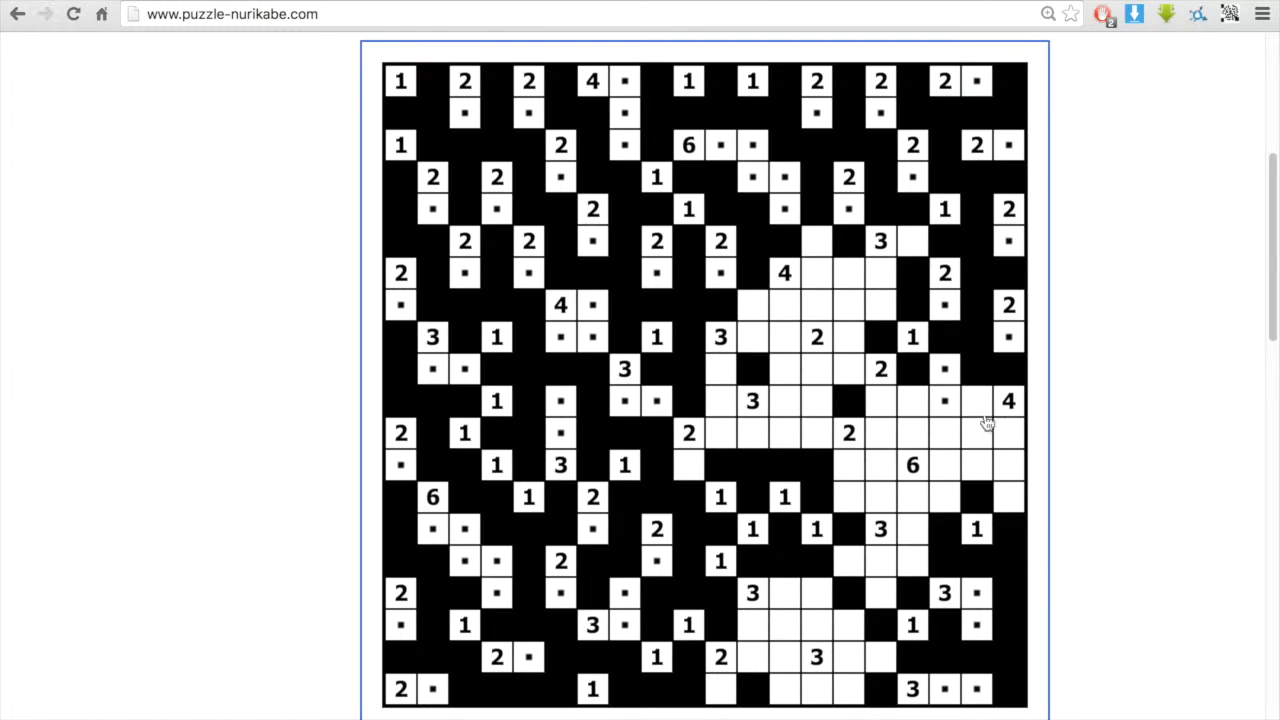
mouse_move(983, 478)
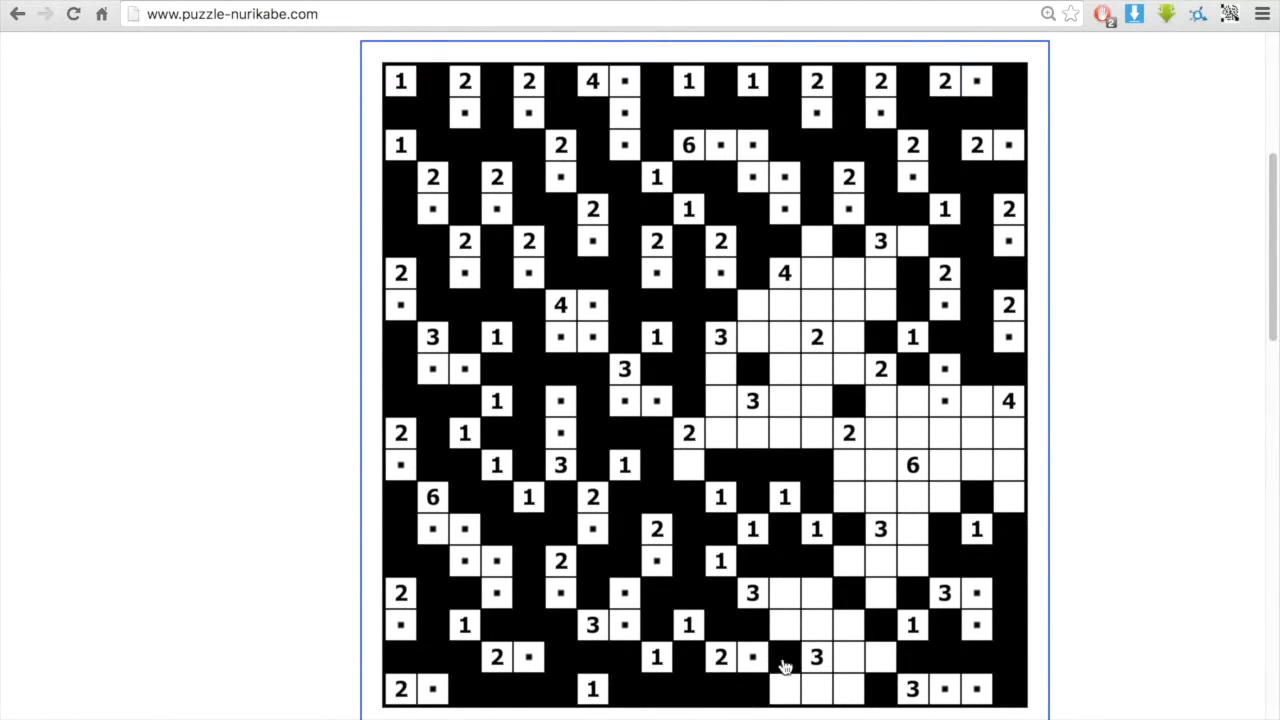
click(815, 625)
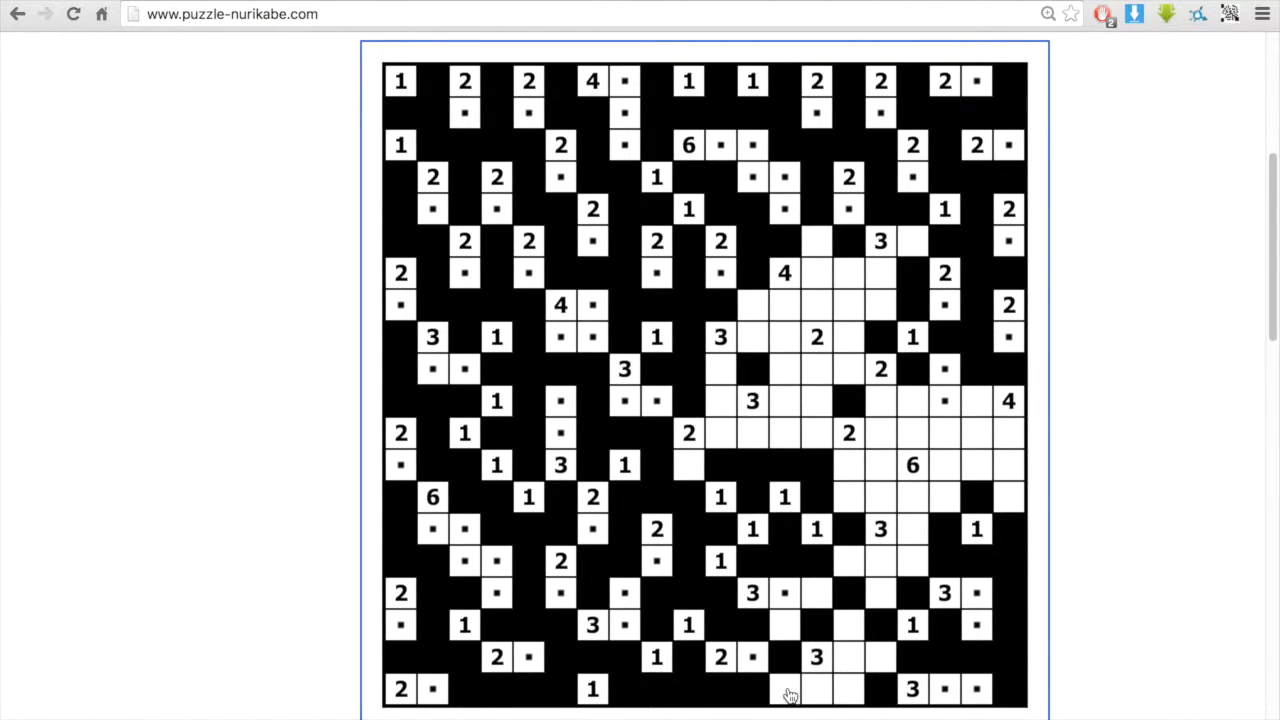
click(785, 689)
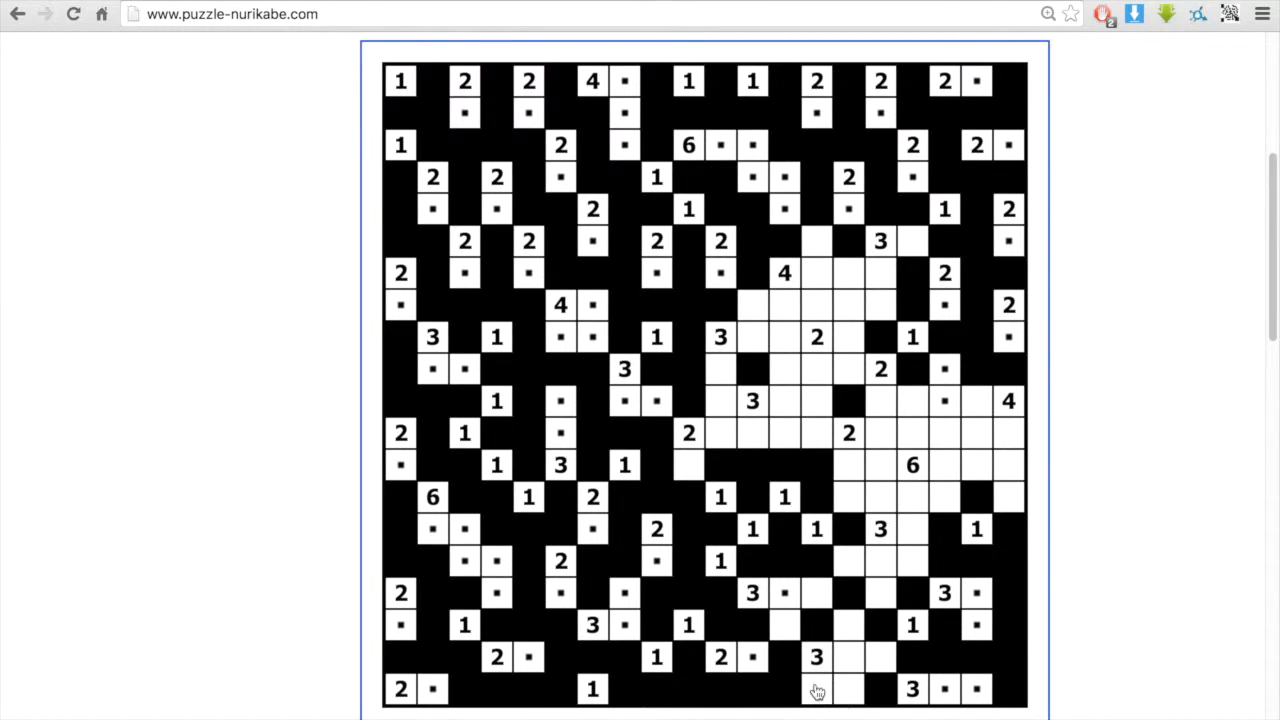
mouse_move(828, 698)
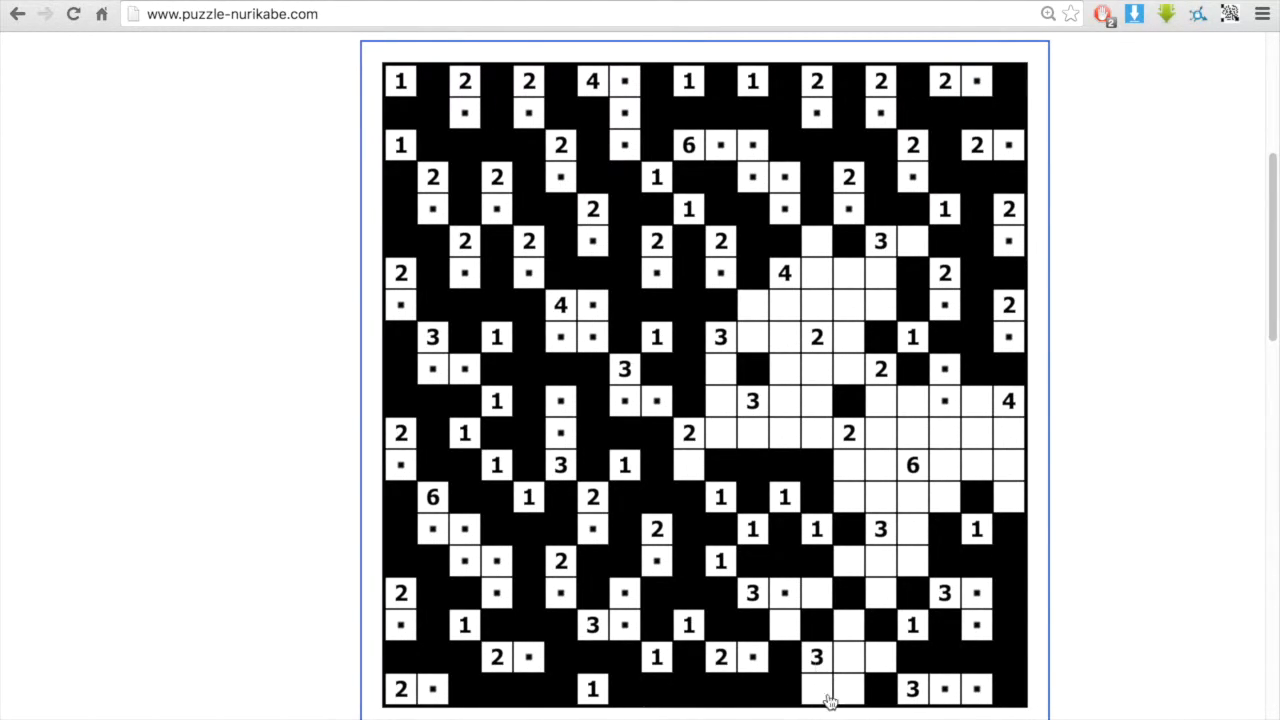
click(848, 657)
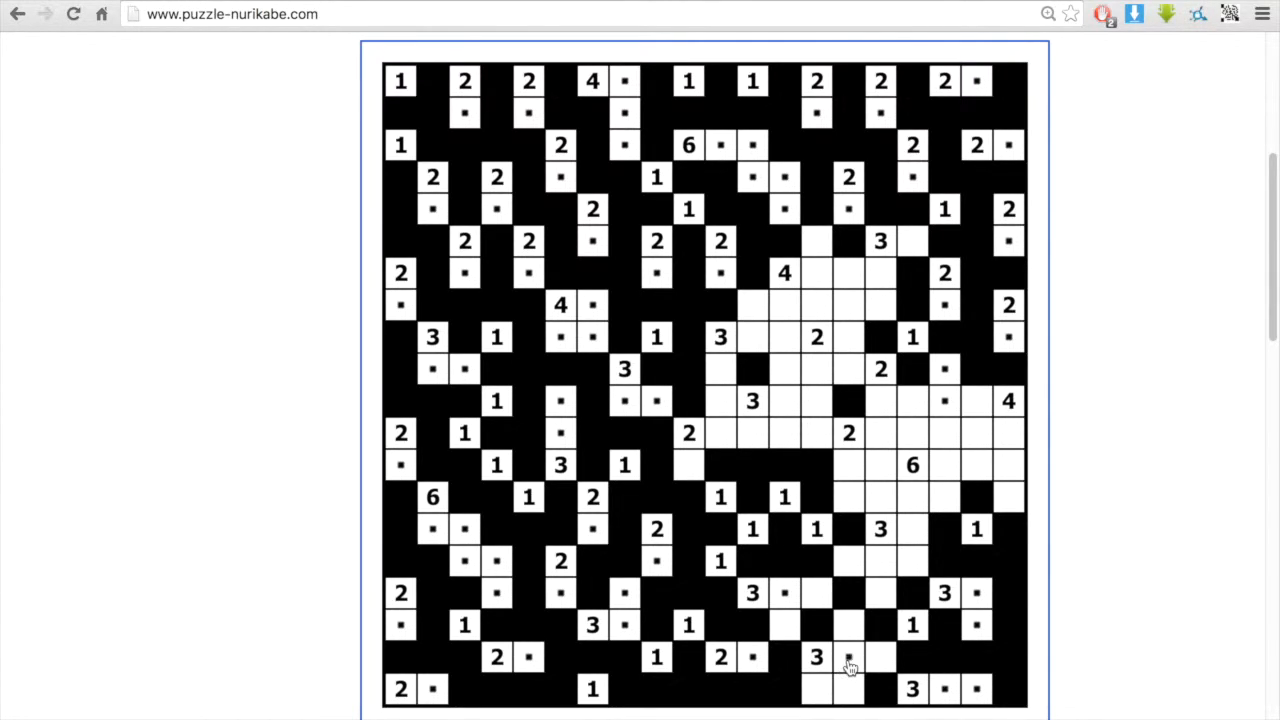
mouse_move(860, 655)
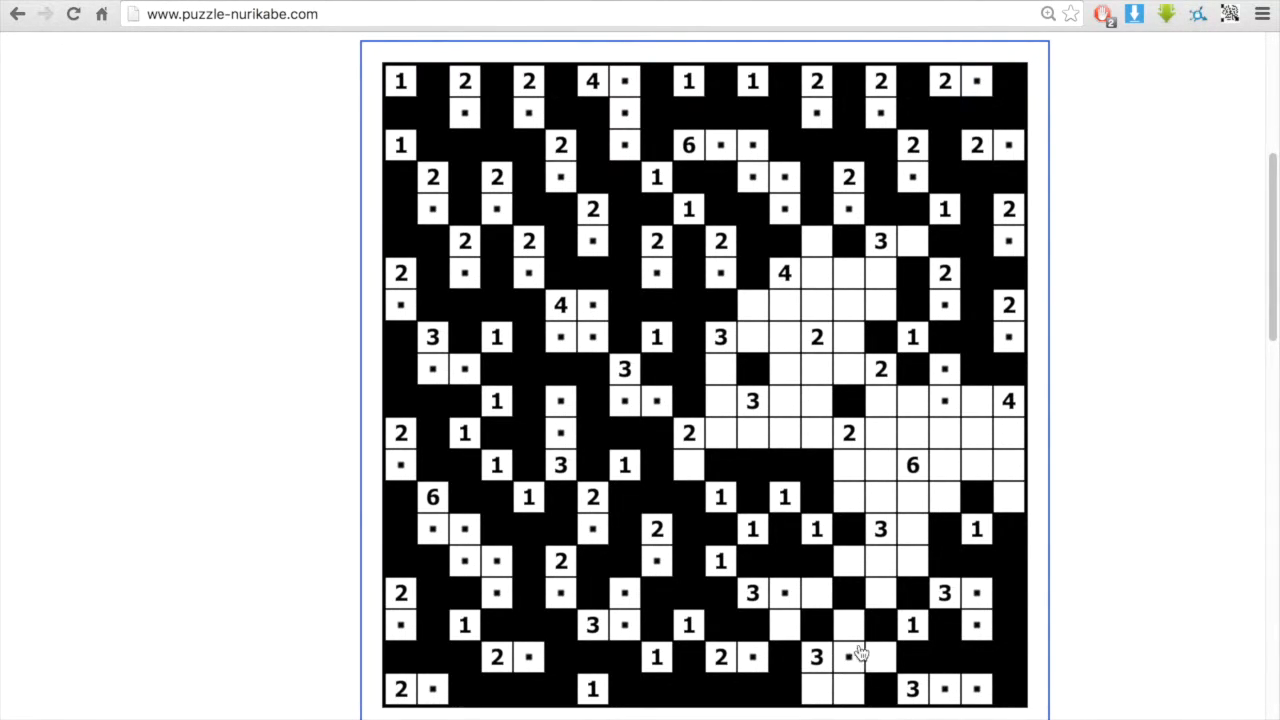
mouse_move(820, 688)
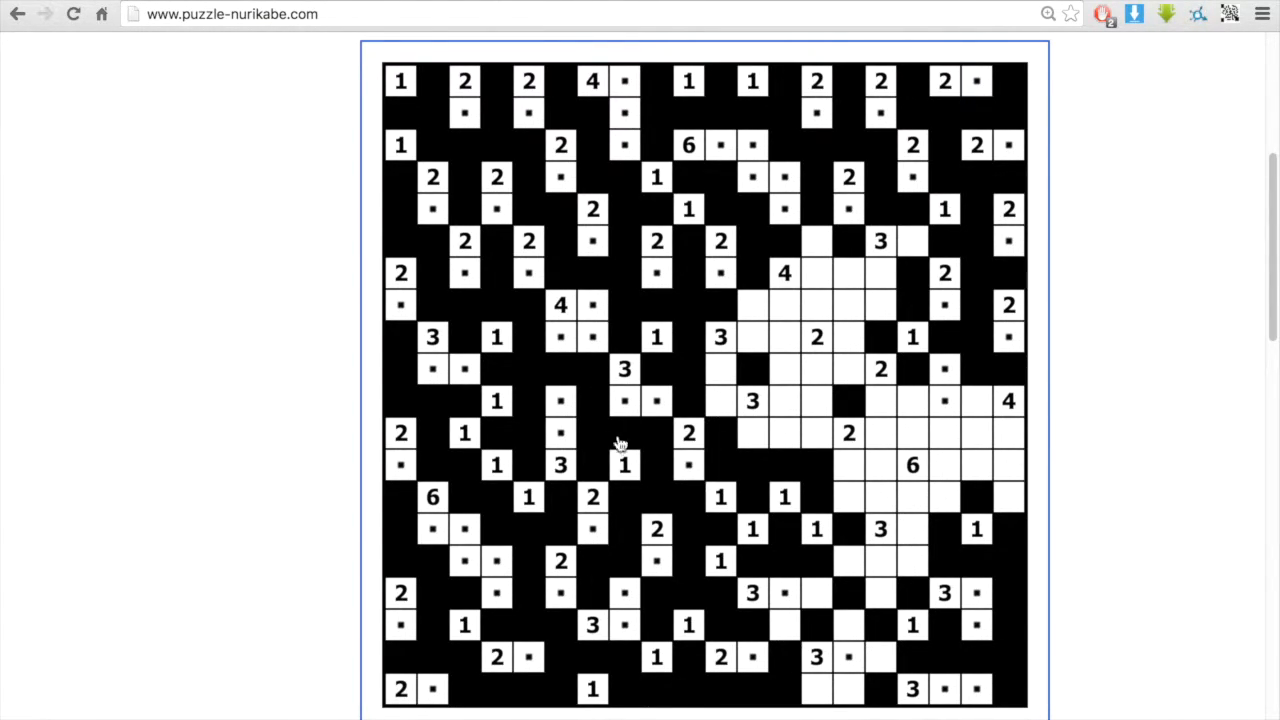
Extend the lower 3 island, separate lower islands with walls, and dot below the central 3
click(785, 625)
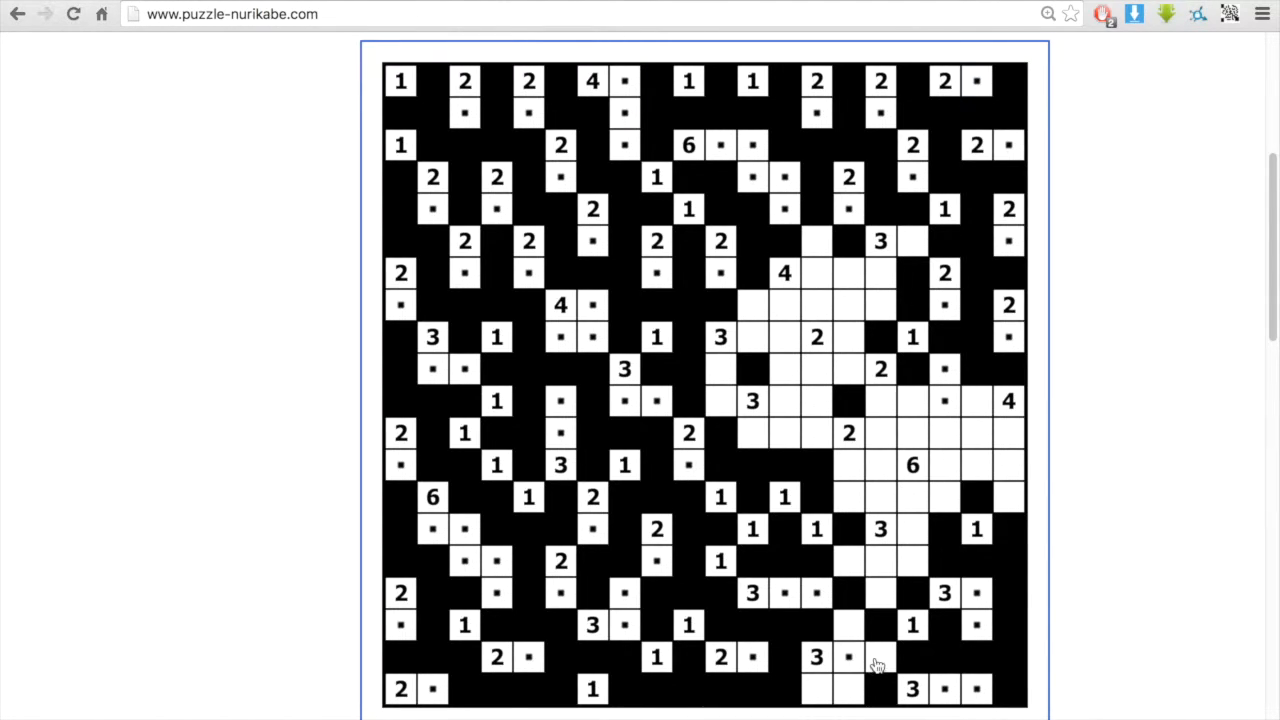
click(848, 561)
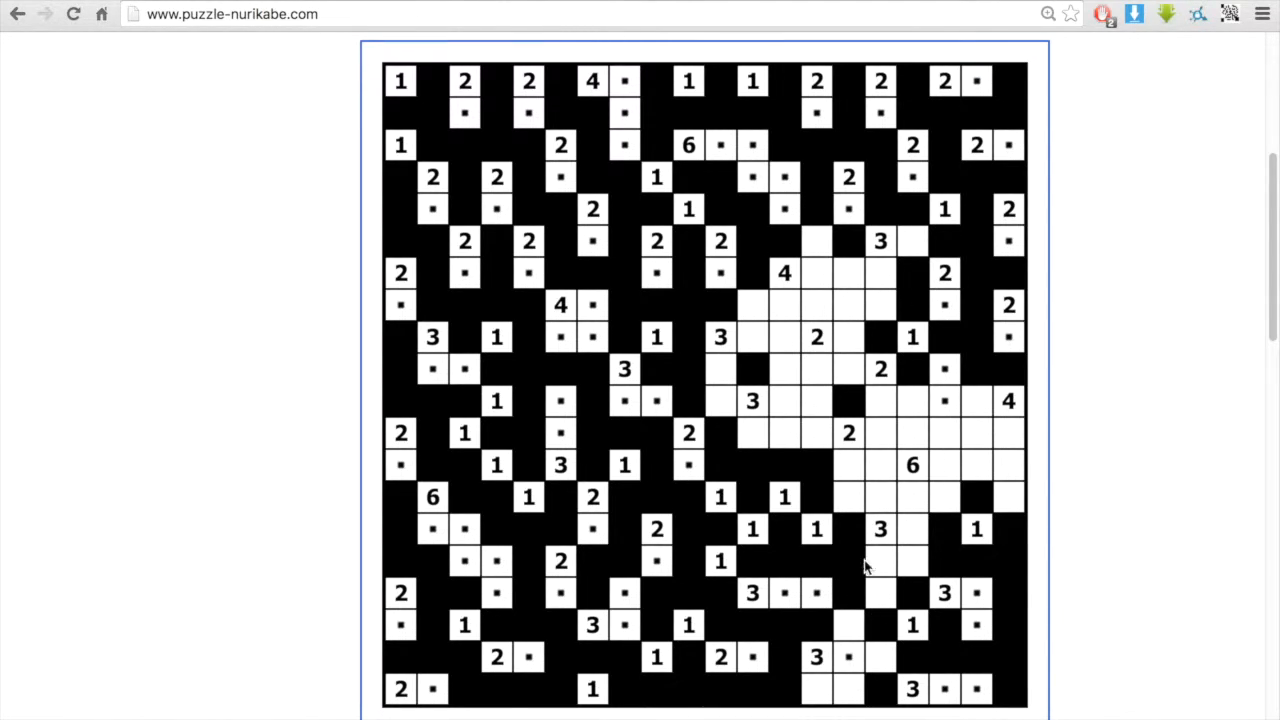
click(753, 433)
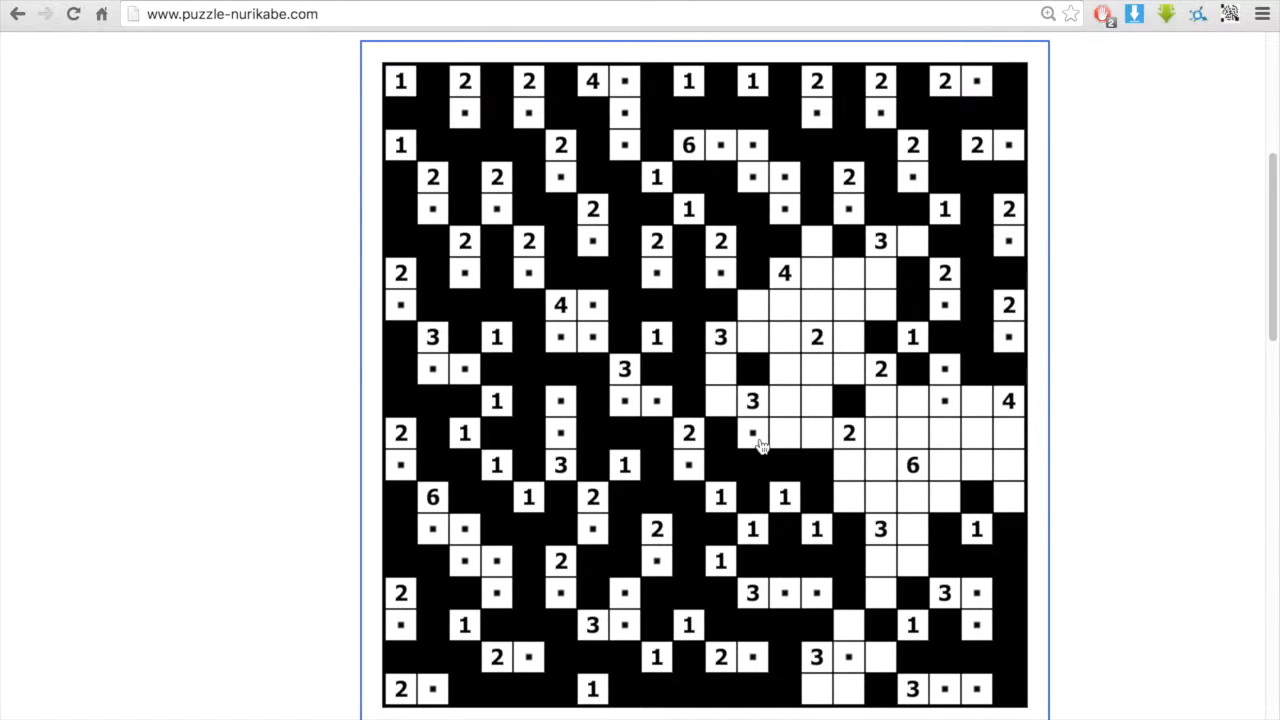
mouse_move(790, 358)
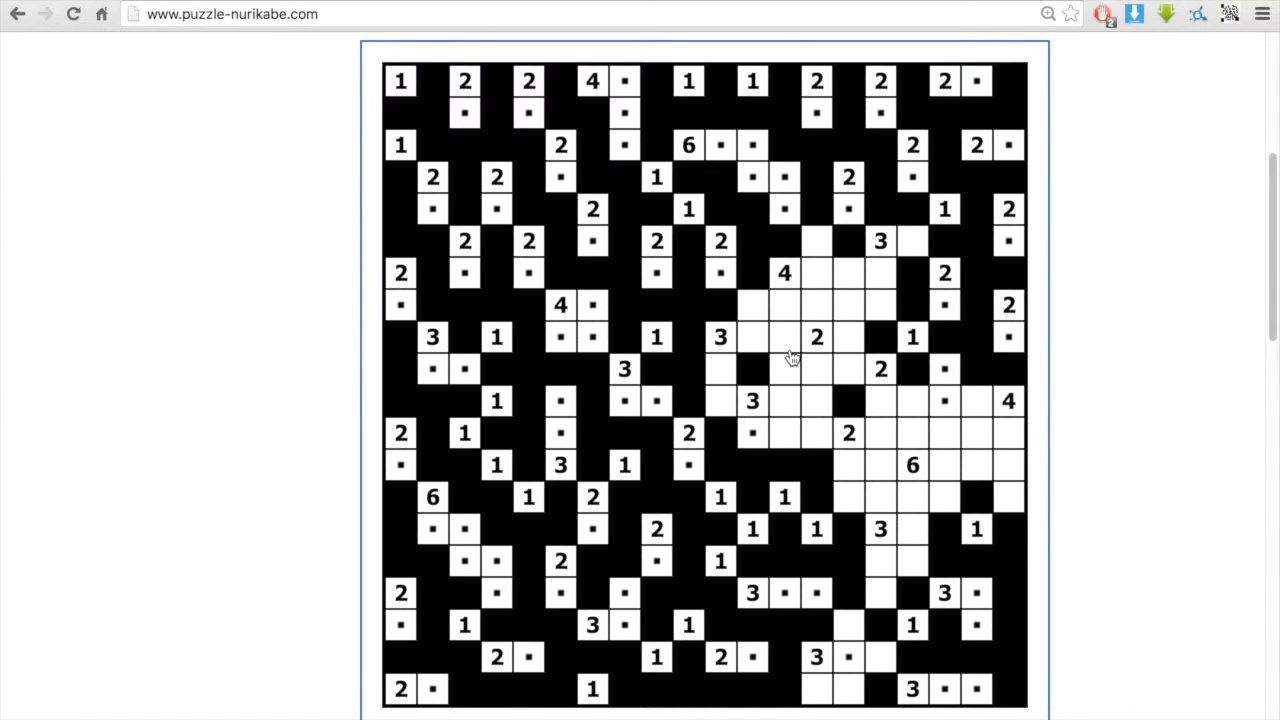
mouse_move(820, 640)
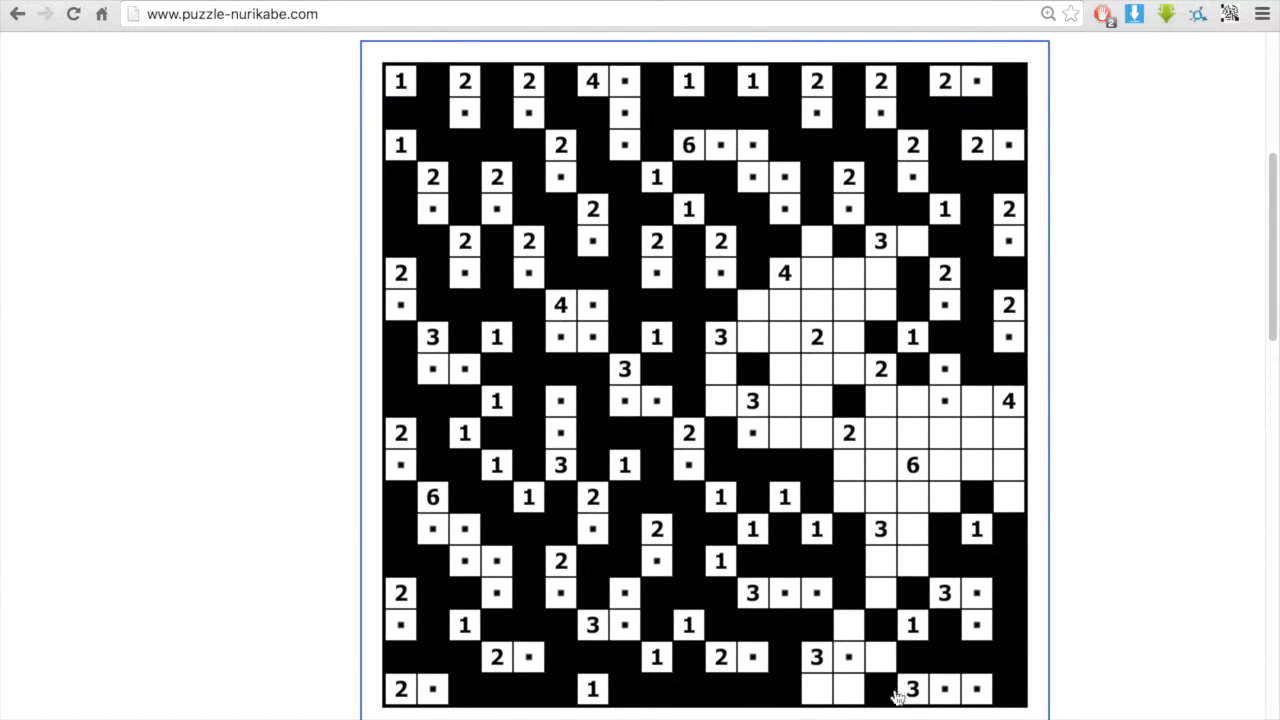
mouse_move(880, 668)
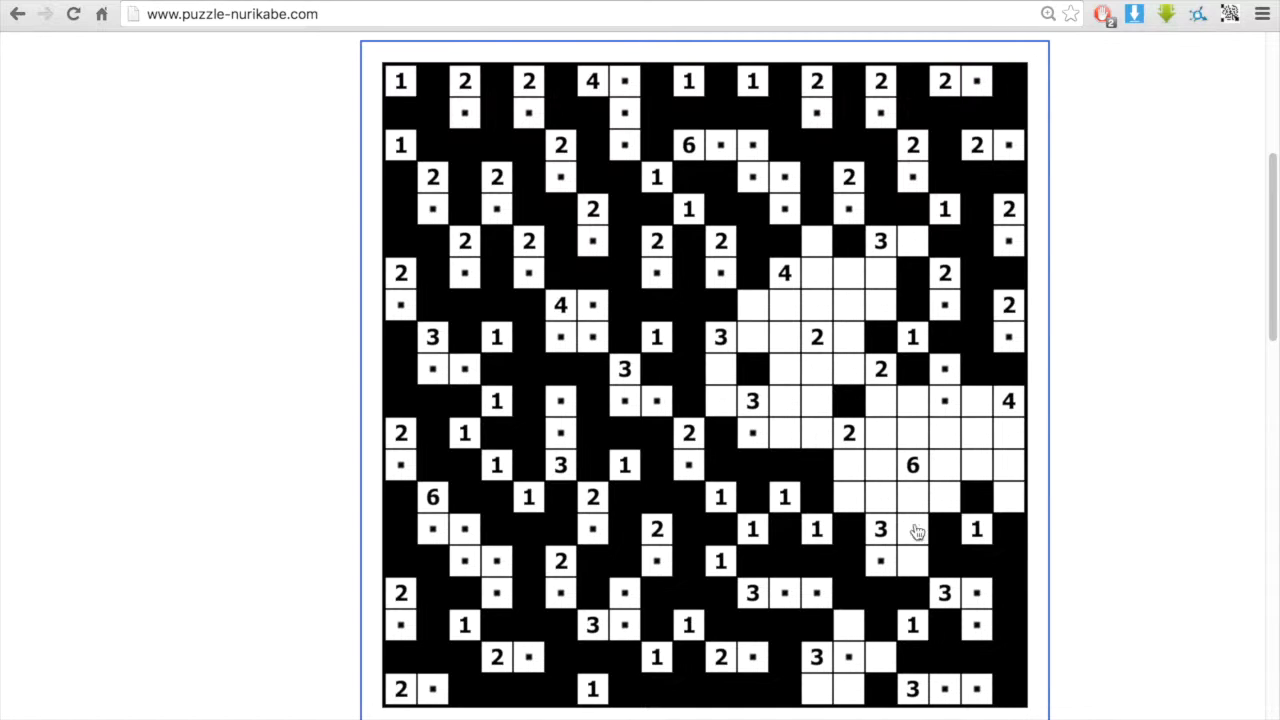
click(880, 497)
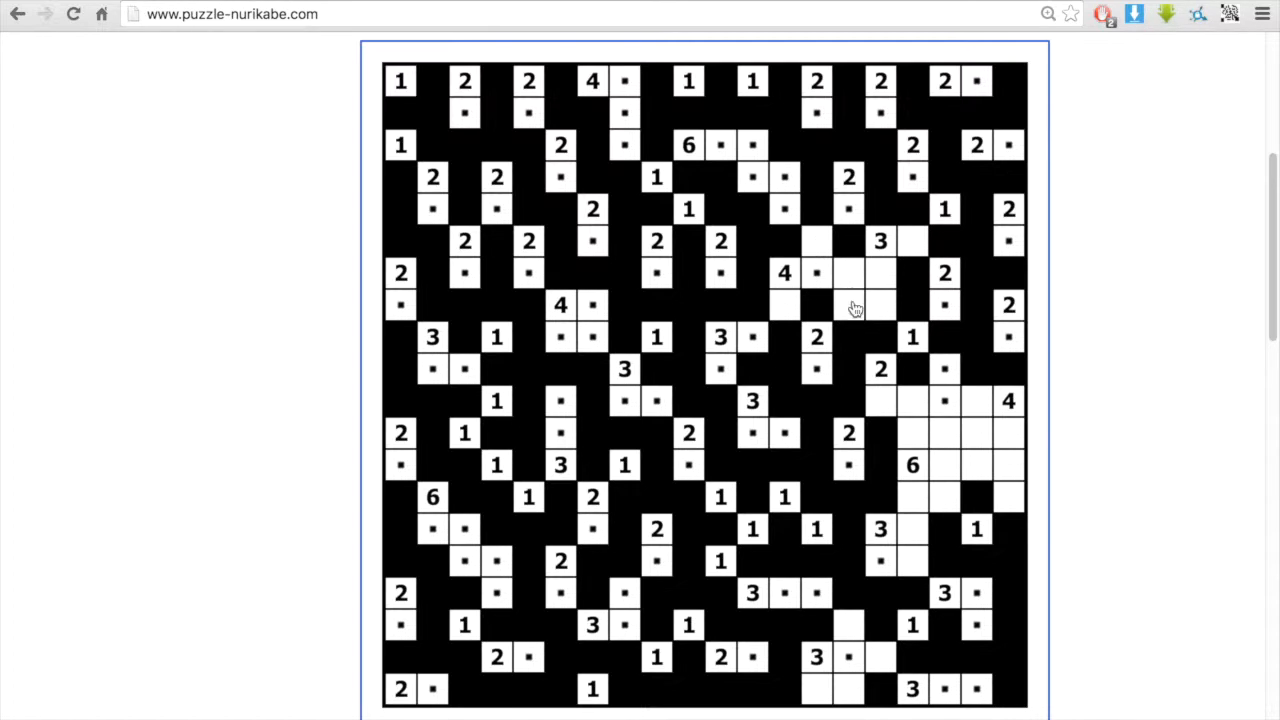
mouse_move(862, 311)
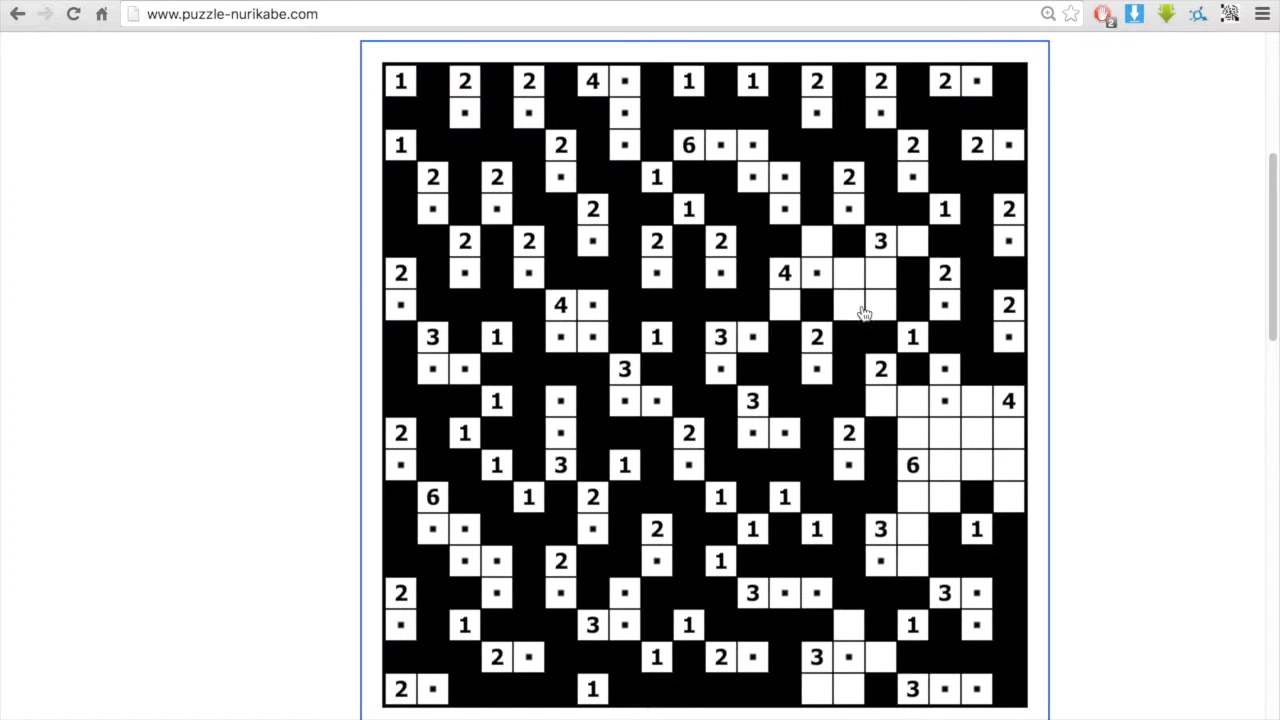
mouse_move(882, 316)
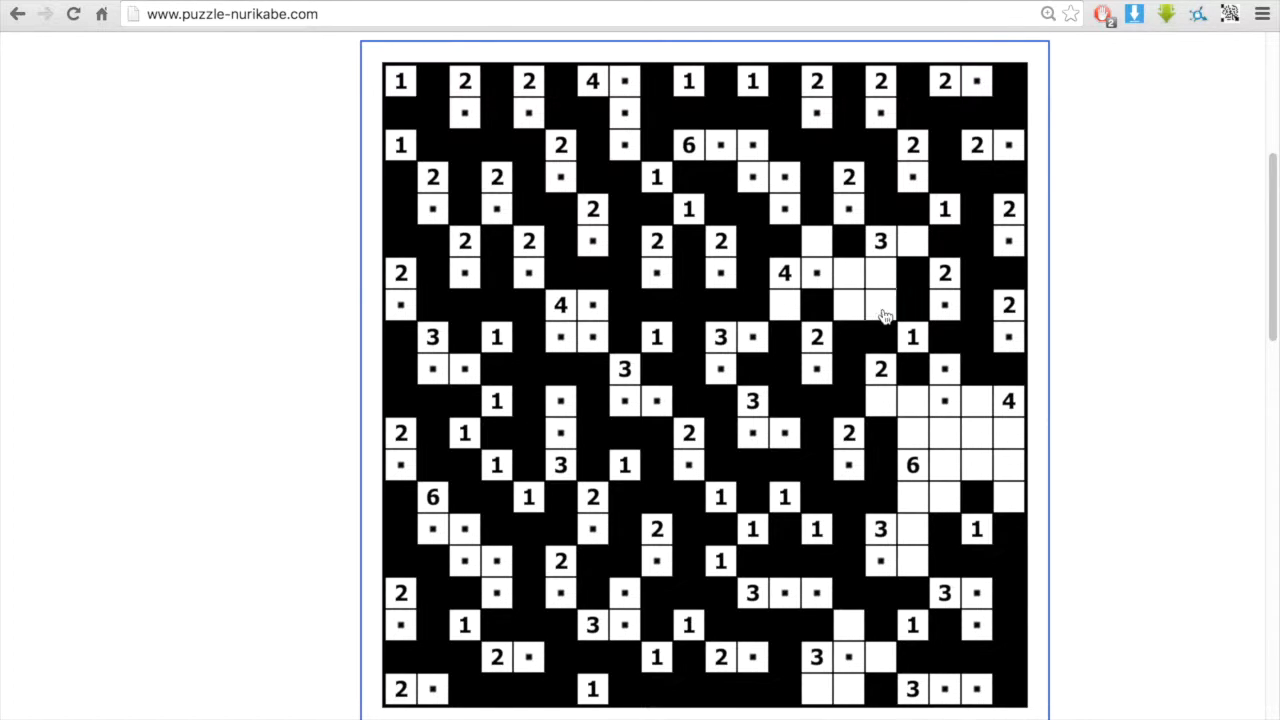
Shade the leftover cell near the upper 4 and finish the 6 clue's island
click(880, 305)
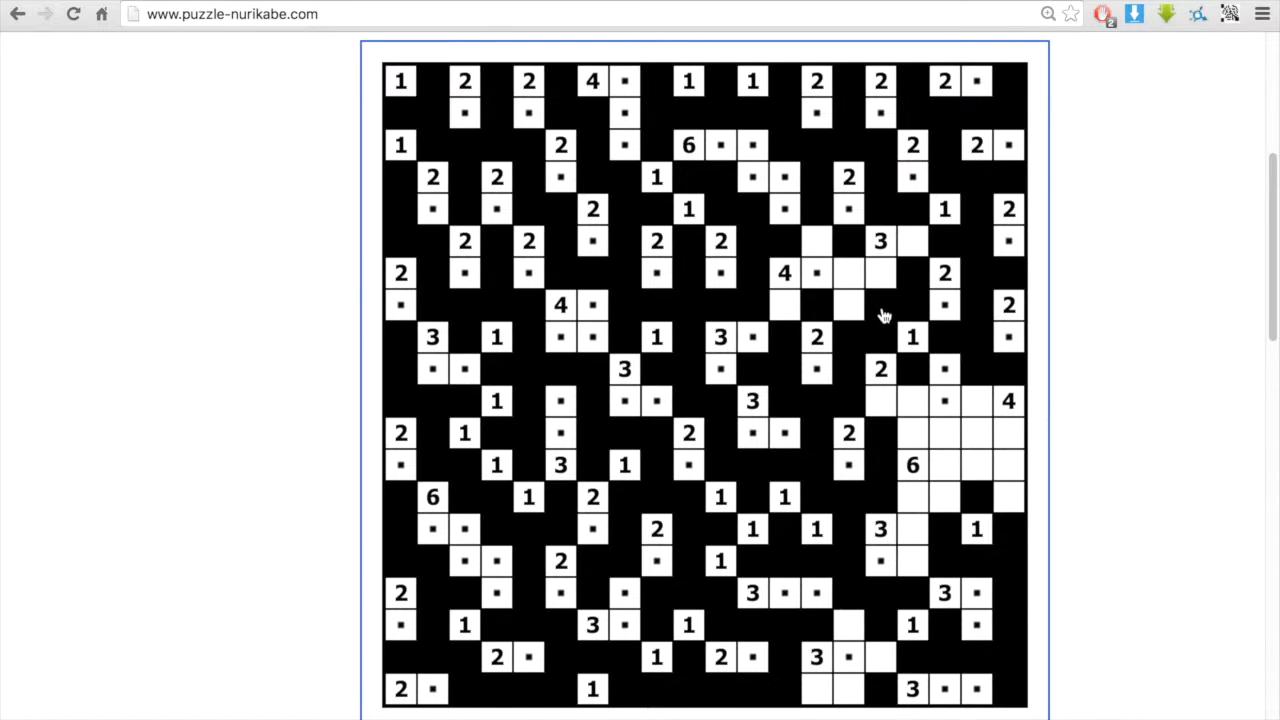
mouse_move(879, 276)
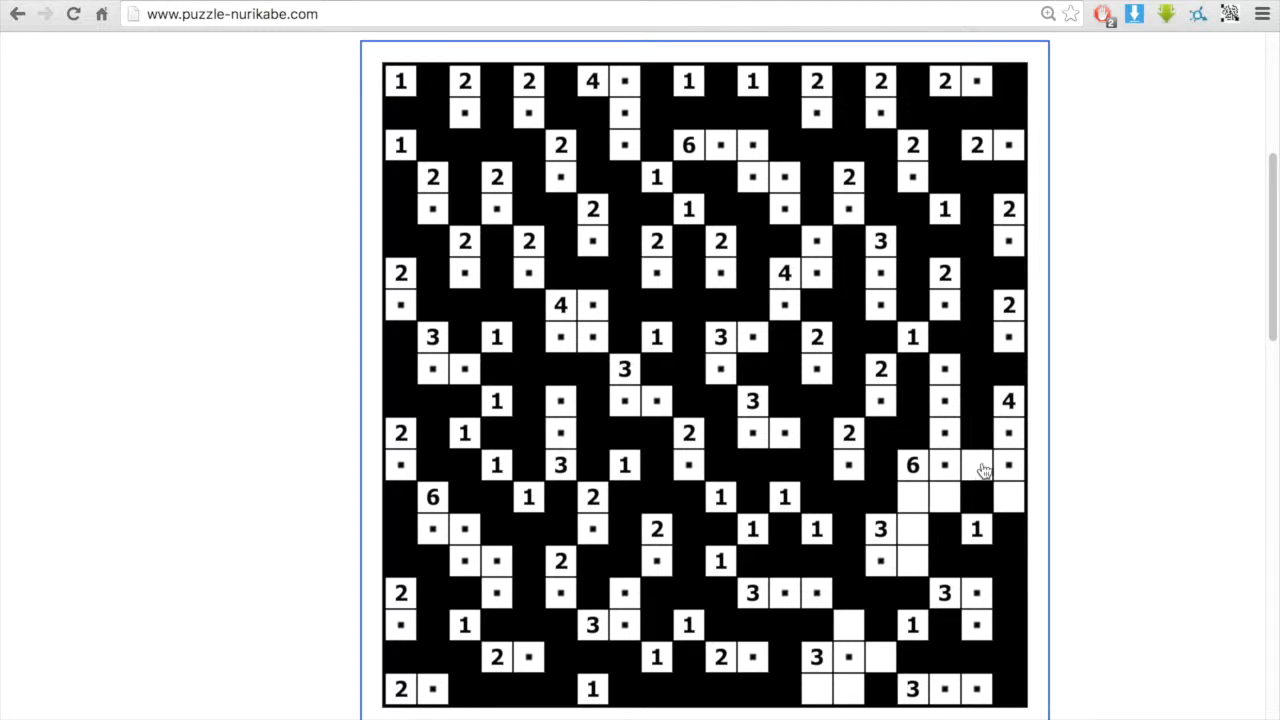
click(977, 465)
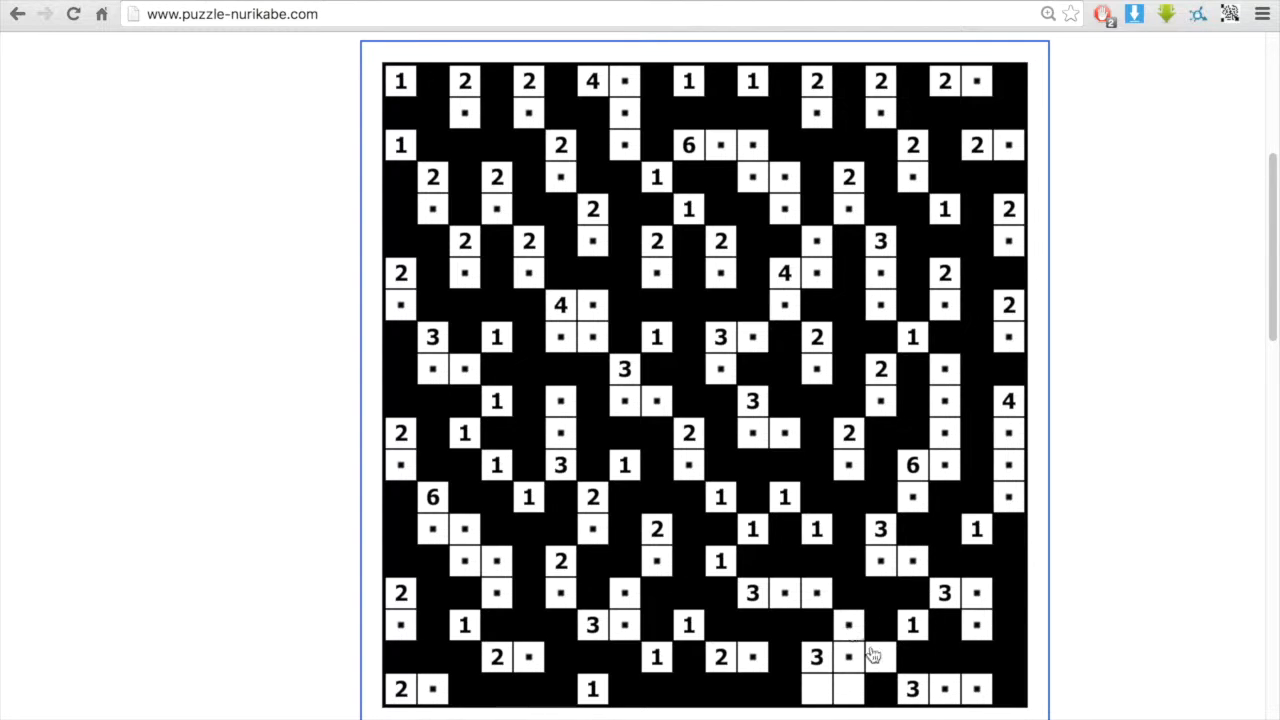
scroll(down, 3)
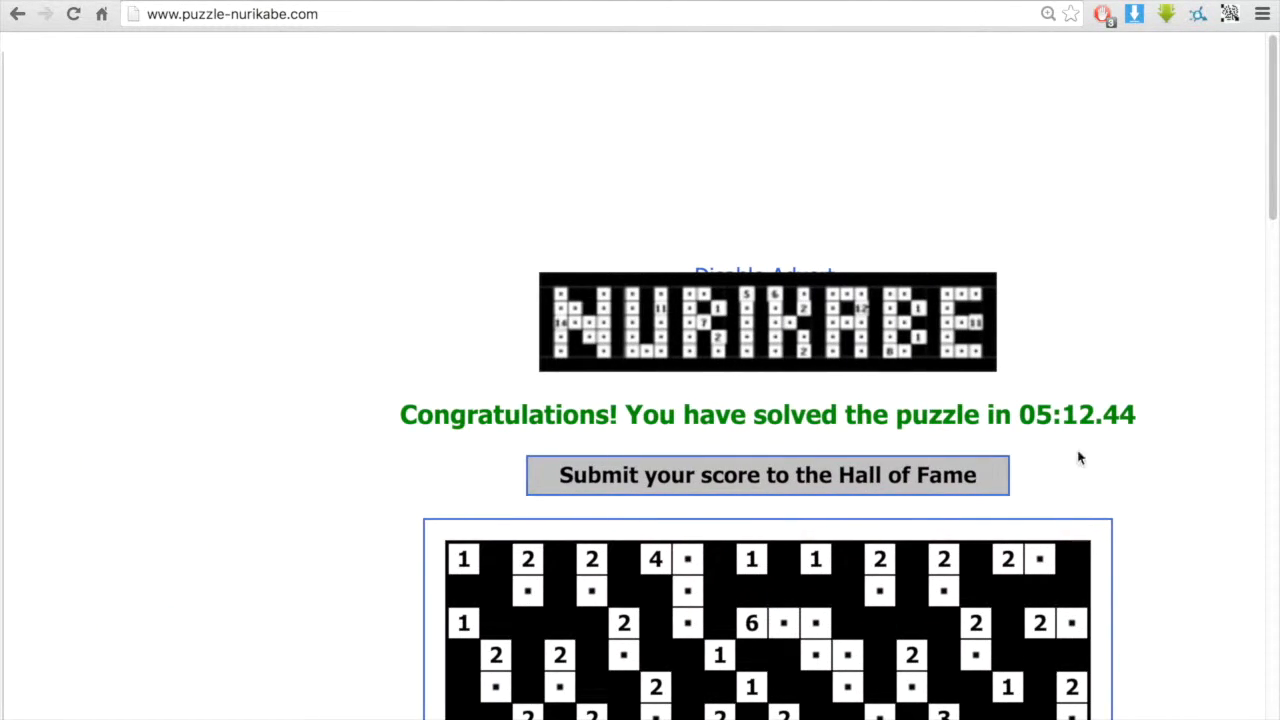
Scroll down to view the solved grid and the 05:12.44 congratulations message
scroll(down, 3)
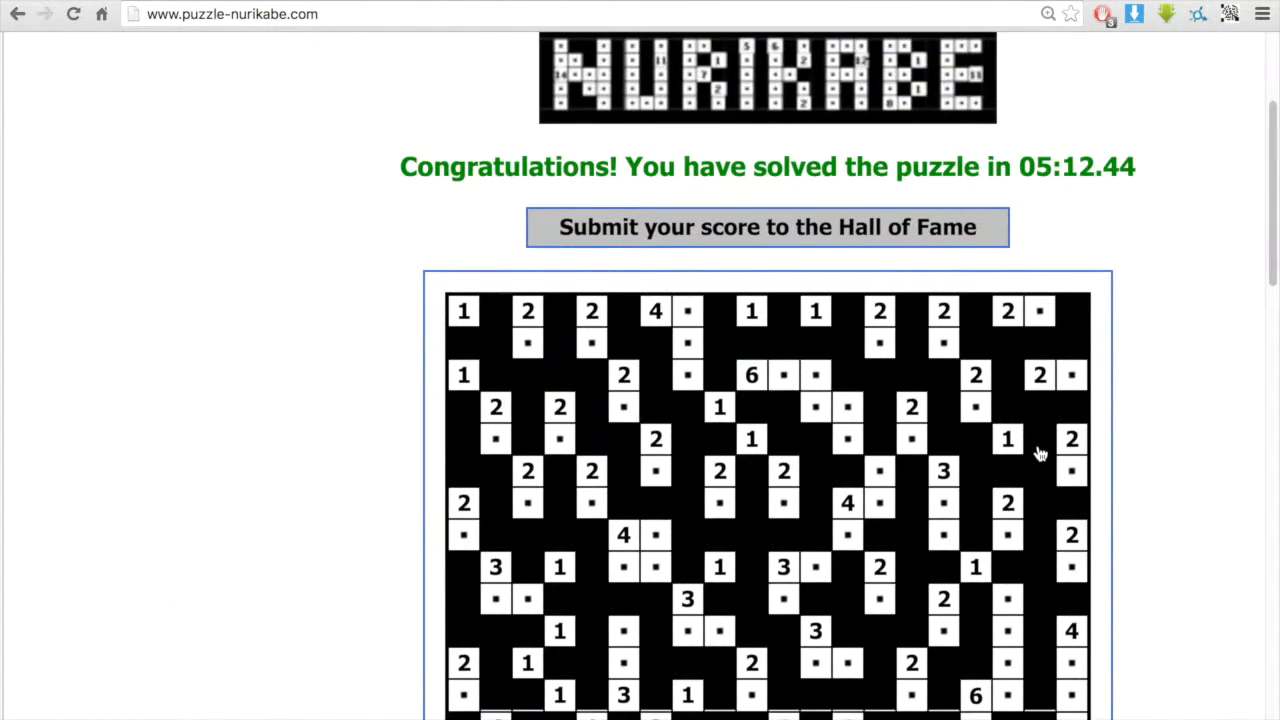
scroll(down, 3)
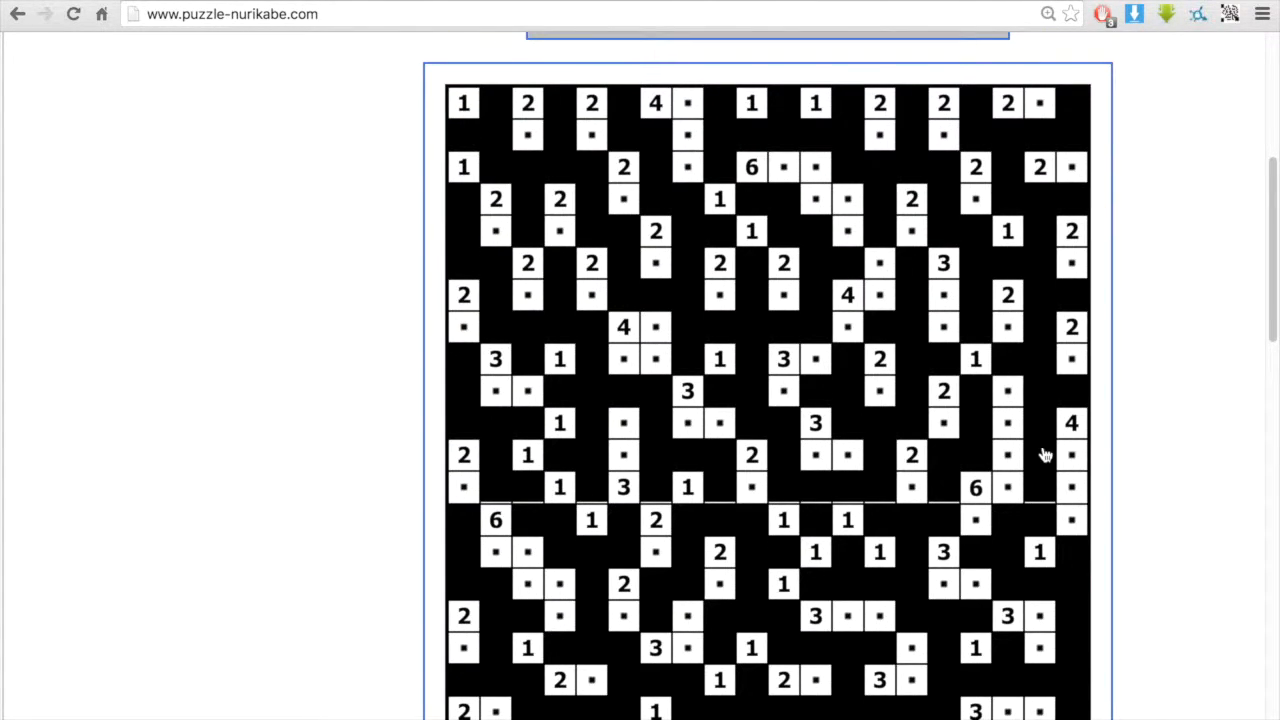
mouse_move(875, 670)
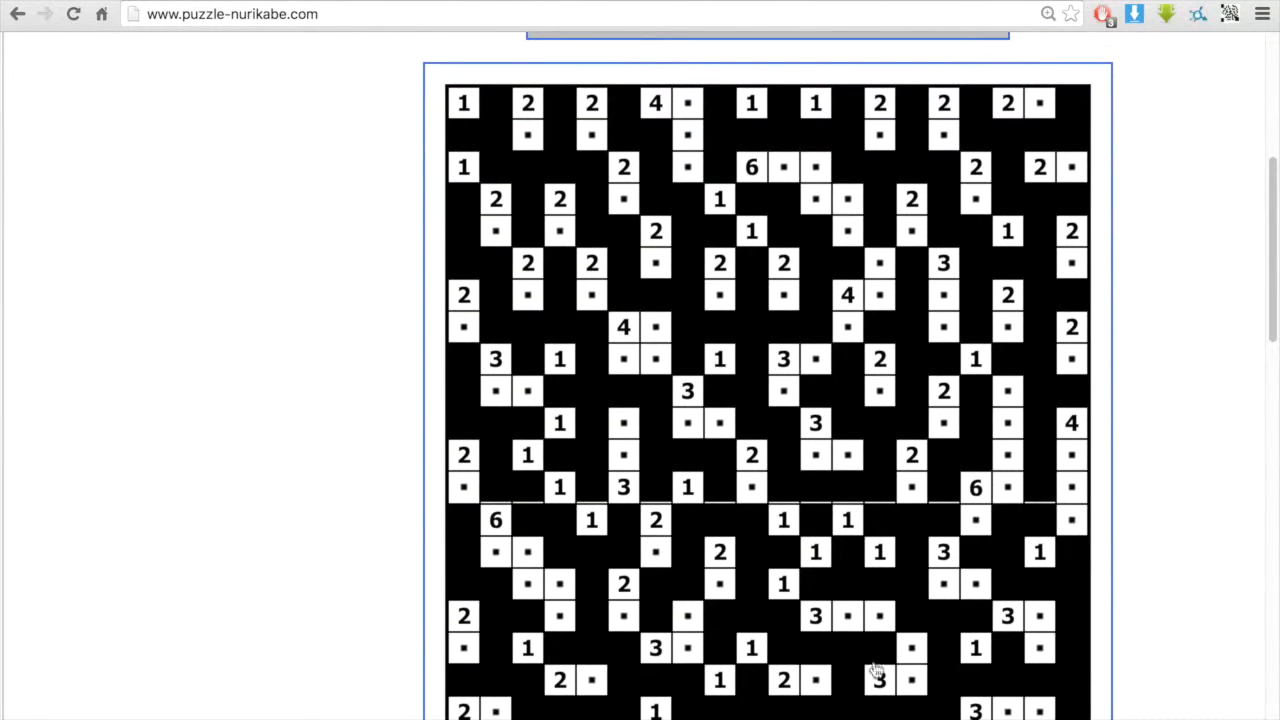